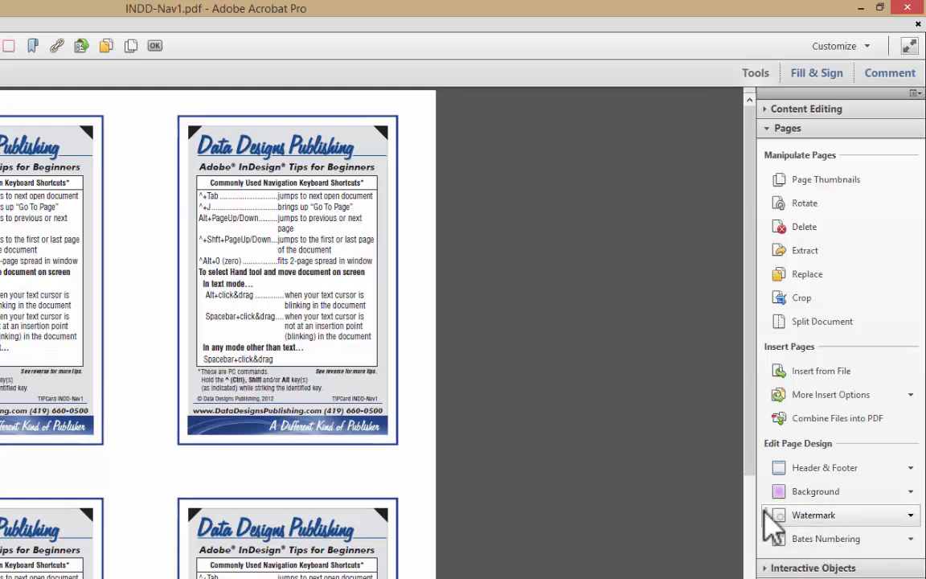
{"action": "mouse_move", "coordinate": [860, 479]}
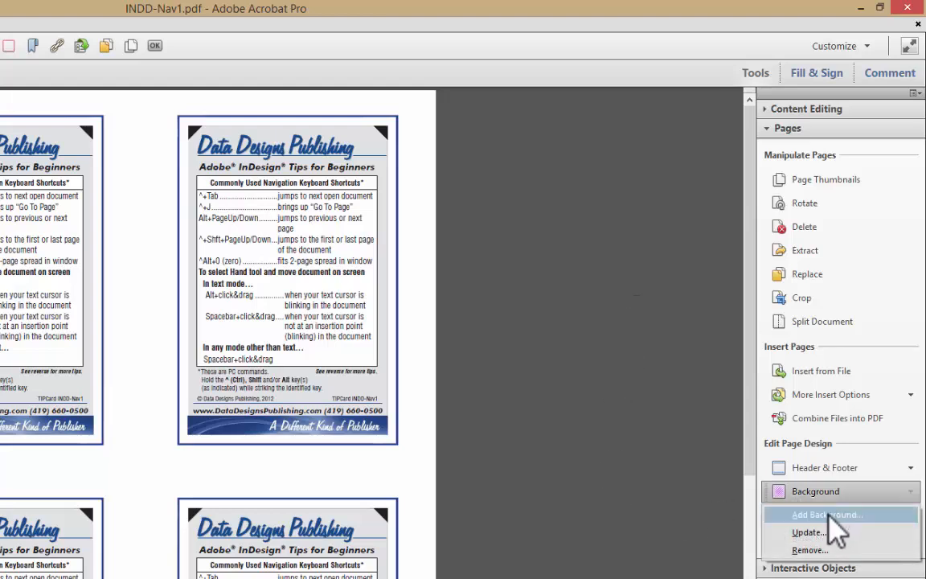
Start Add Background for the pages of INDD-Nav1.pdf.
{"action": "left_click", "coordinate": [823, 514]}
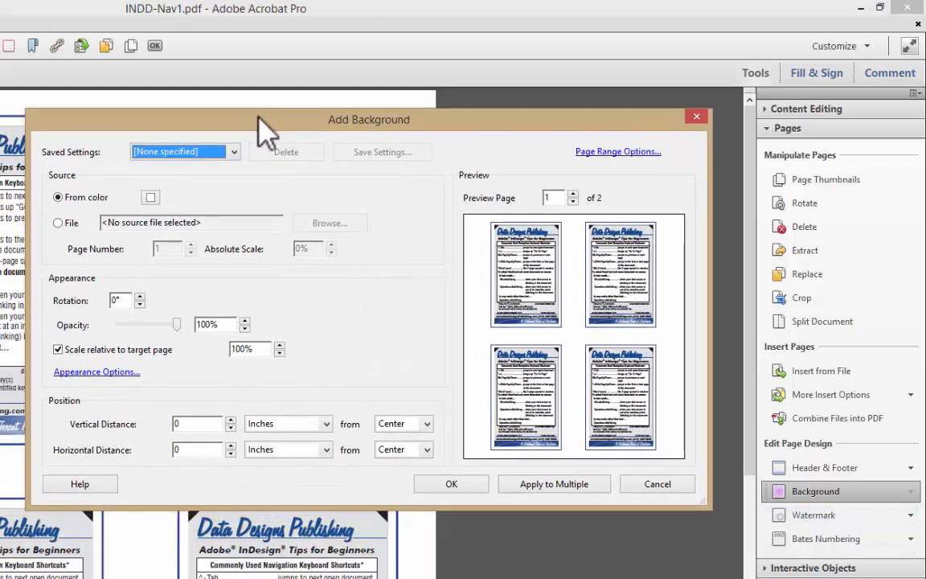
Choose a solid colour source and pick a dark pink swatch for the background.
{"action": "left_click", "coordinate": [151, 196]}
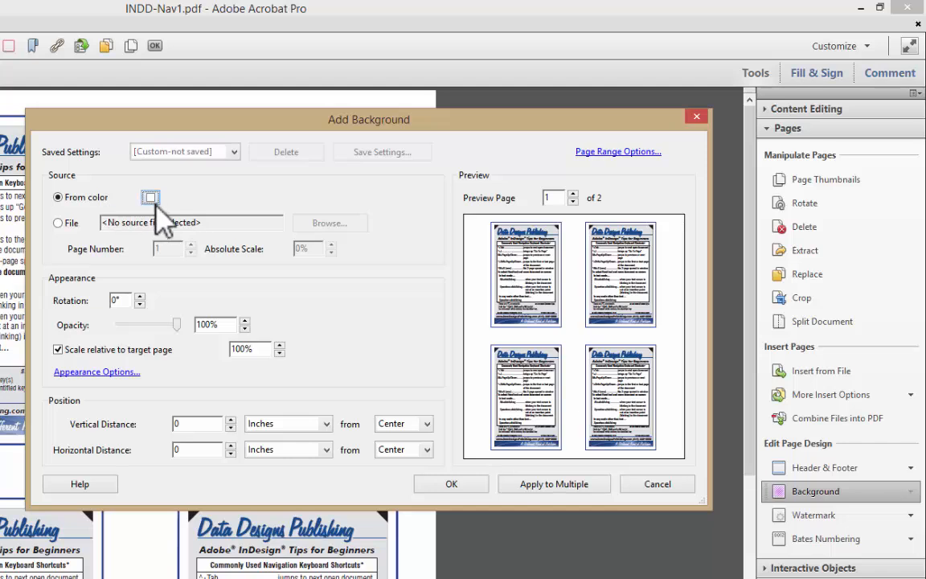
{"action": "left_click", "coordinate": [150, 196]}
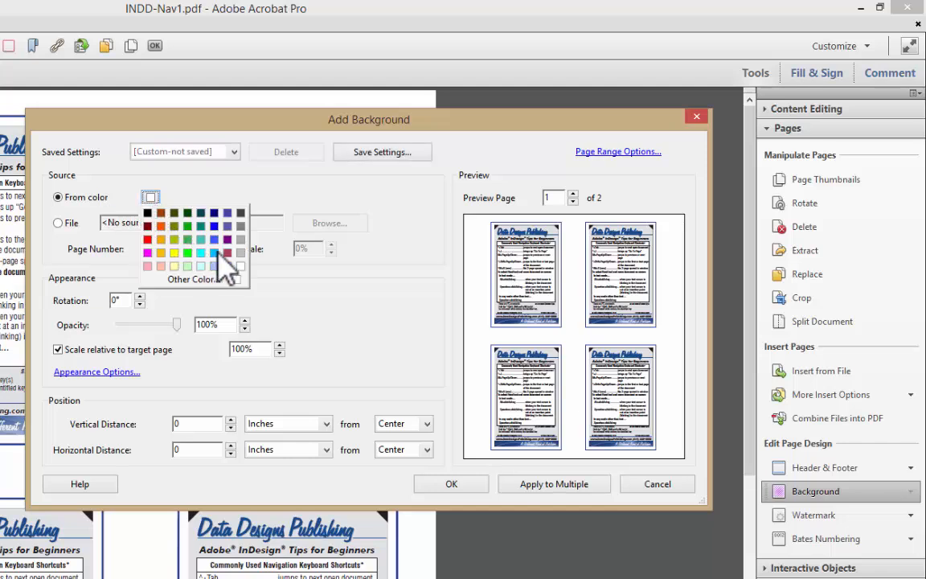
{"action": "left_click", "coordinate": [226, 253]}
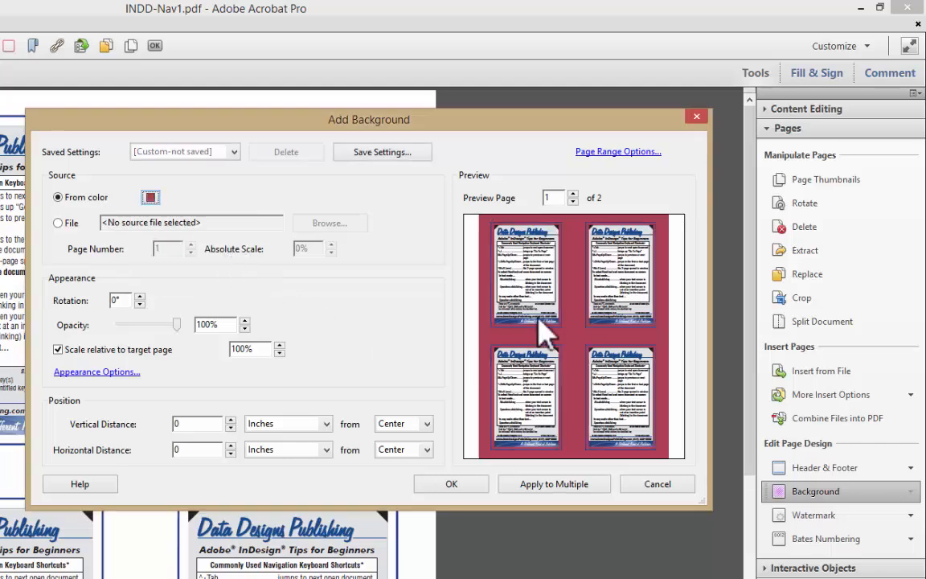
{"action": "mouse_move", "coordinate": [576, 301]}
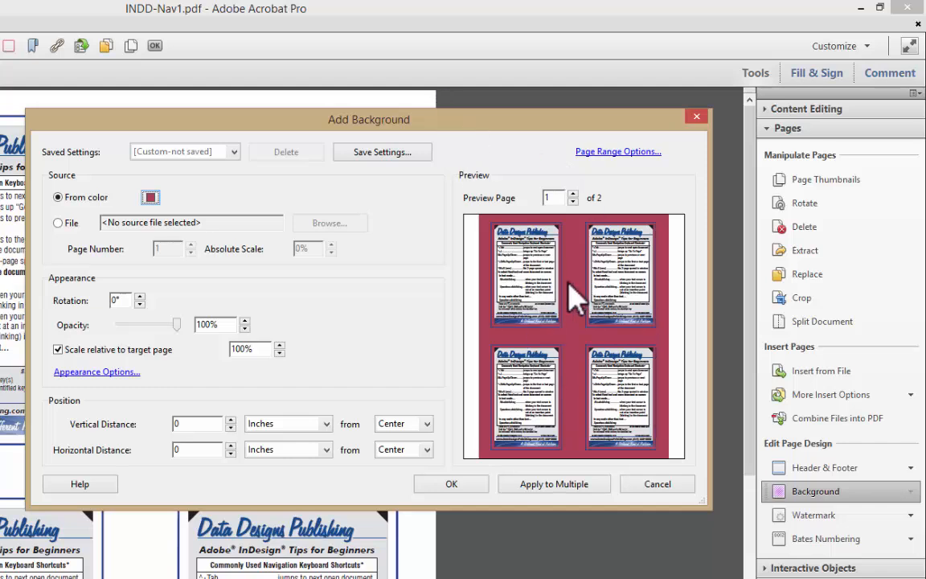
{"action": "mouse_move", "coordinate": [57, 225]}
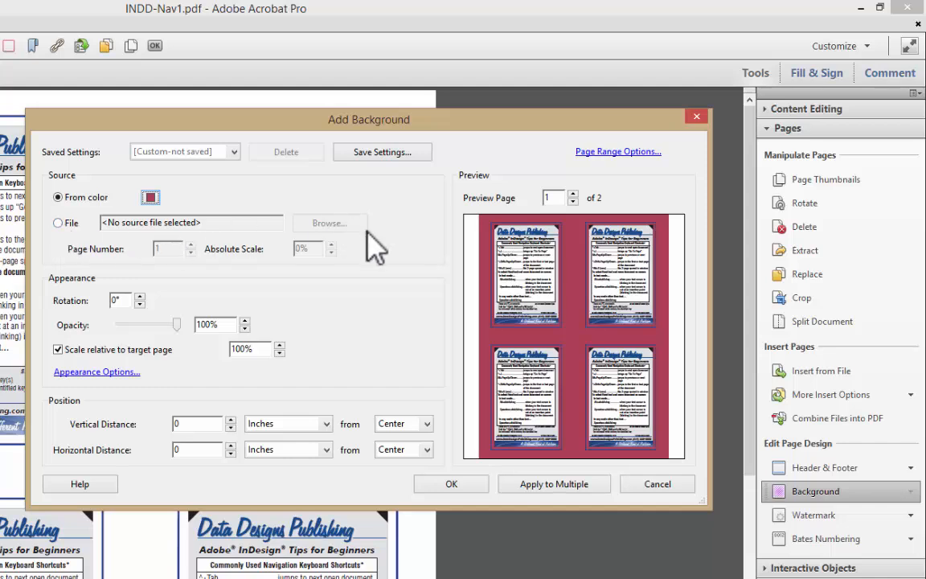
{"action": "mouse_move", "coordinate": [292, 291]}
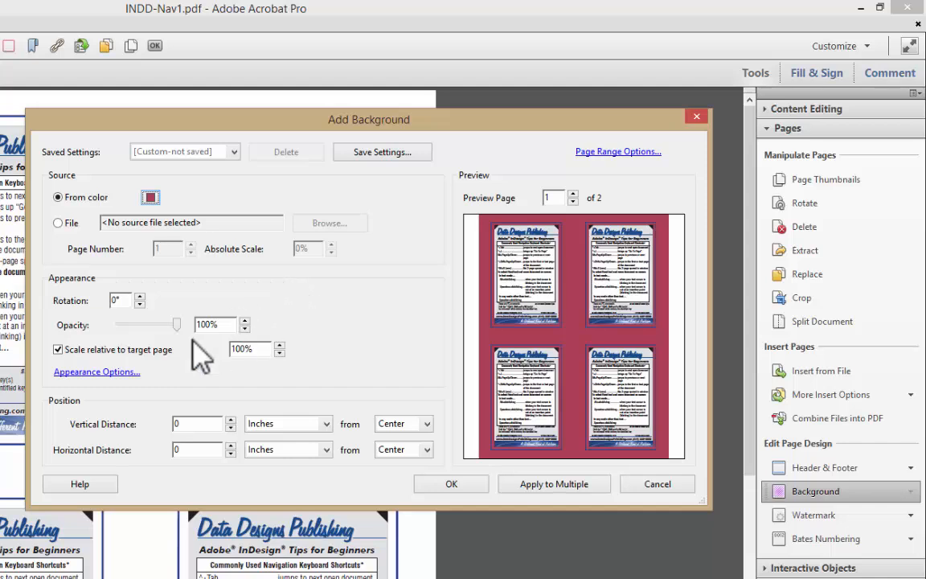
Adjust the background opacity with the slider, settling it at 70%.
{"action": "left_click_drag", "start_coordinate": [177, 325], "coordinate": [148, 325]}
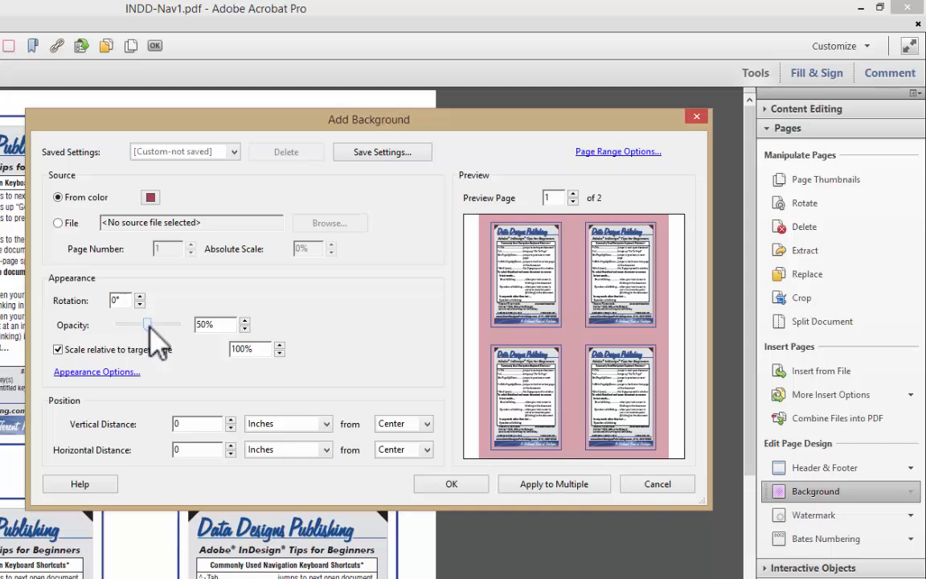
{"action": "left_click_drag", "start_coordinate": [148, 324], "coordinate": [157, 325]}
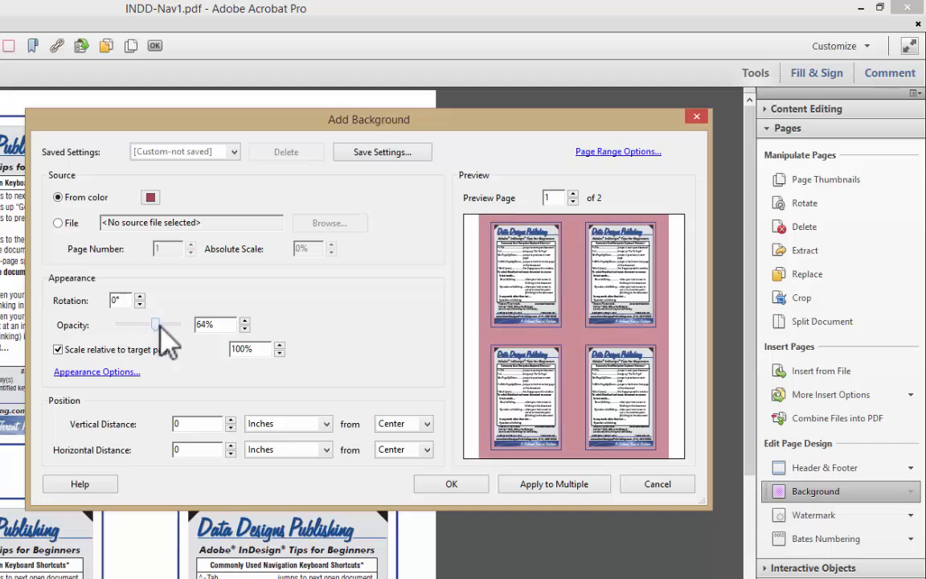
{"action": "left_click_drag", "start_coordinate": [154, 324], "coordinate": [179, 325]}
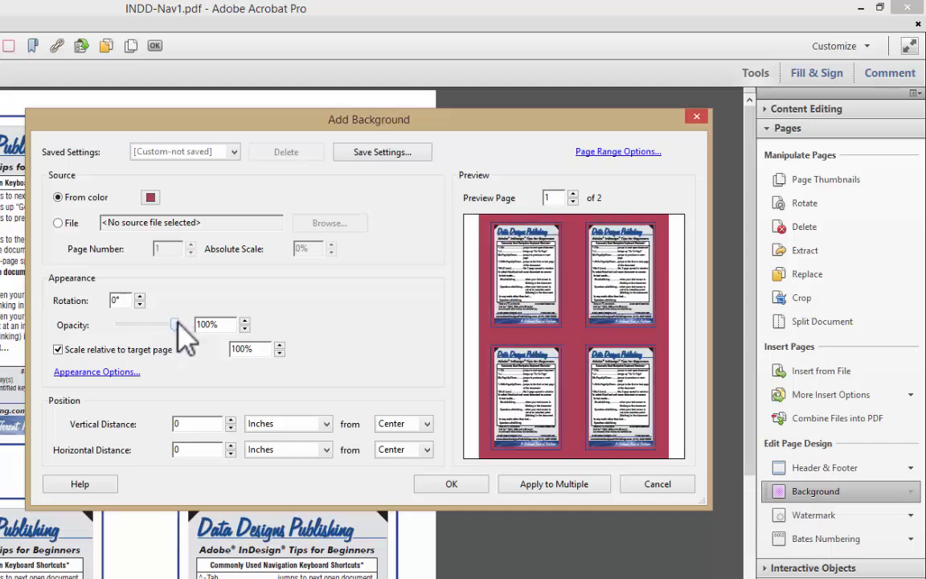
{"action": "left_click_drag", "start_coordinate": [175, 325], "coordinate": [164, 324]}
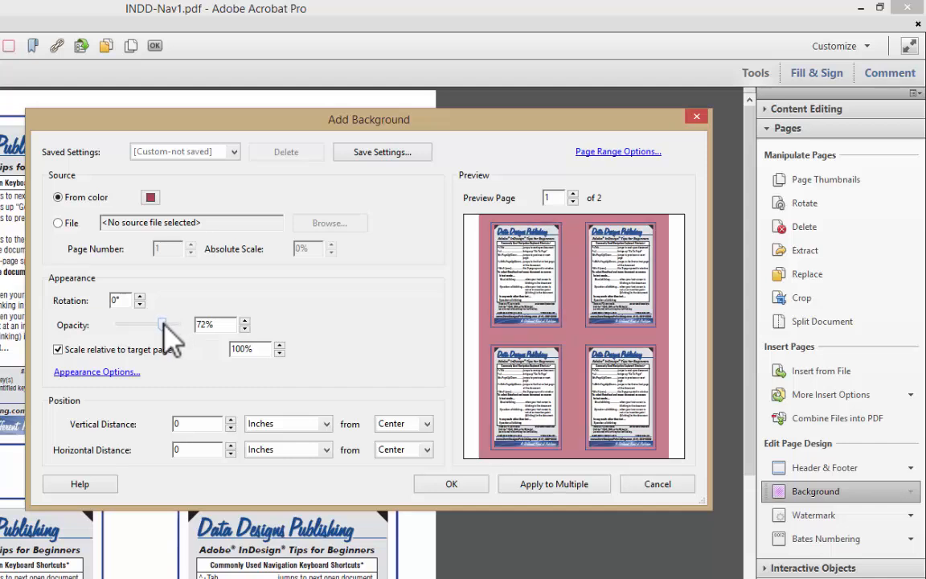
{"action": "left_click_drag", "start_coordinate": [164, 325], "coordinate": [161, 324]}
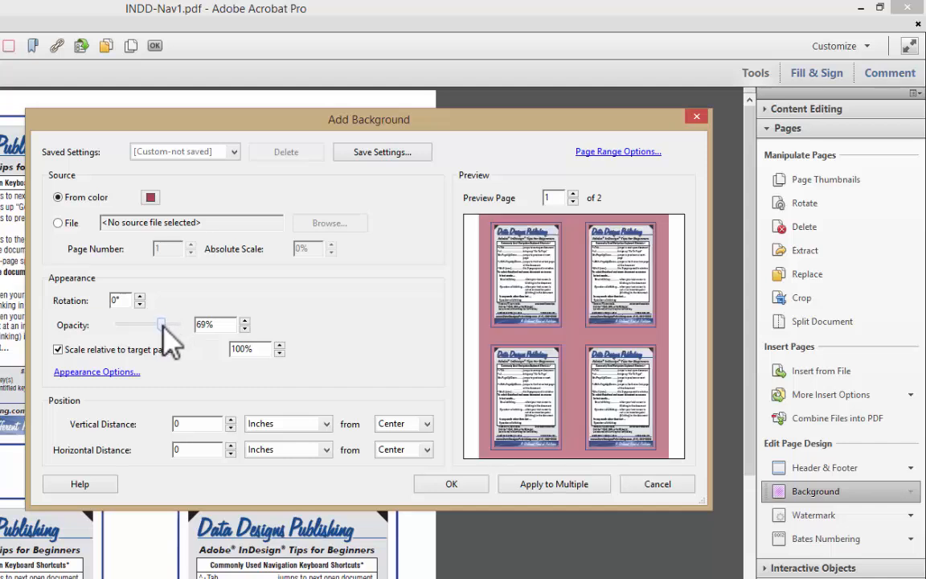
{"action": "left_click_drag", "start_coordinate": [148, 325], "coordinate": [162, 325]}
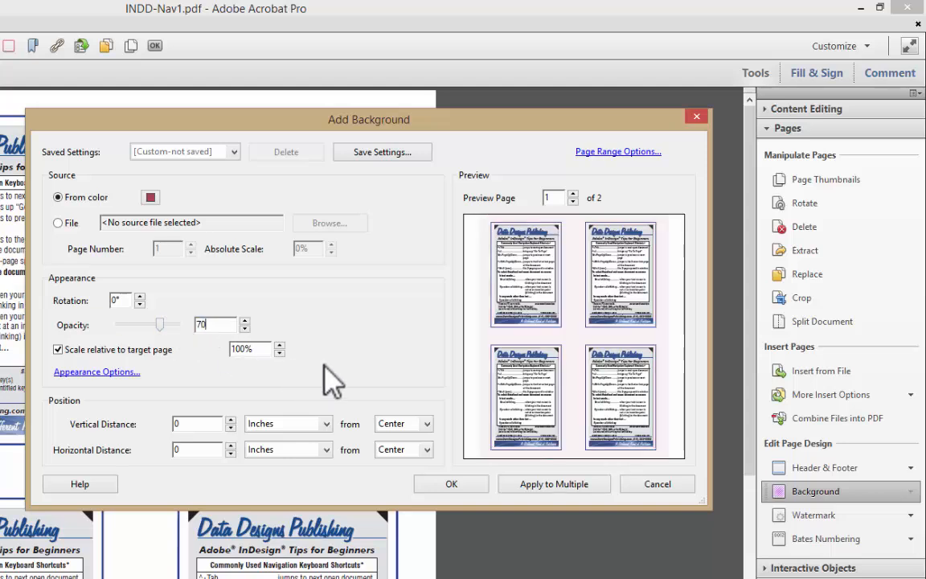
{"action": "mouse_move", "coordinate": [196, 405]}
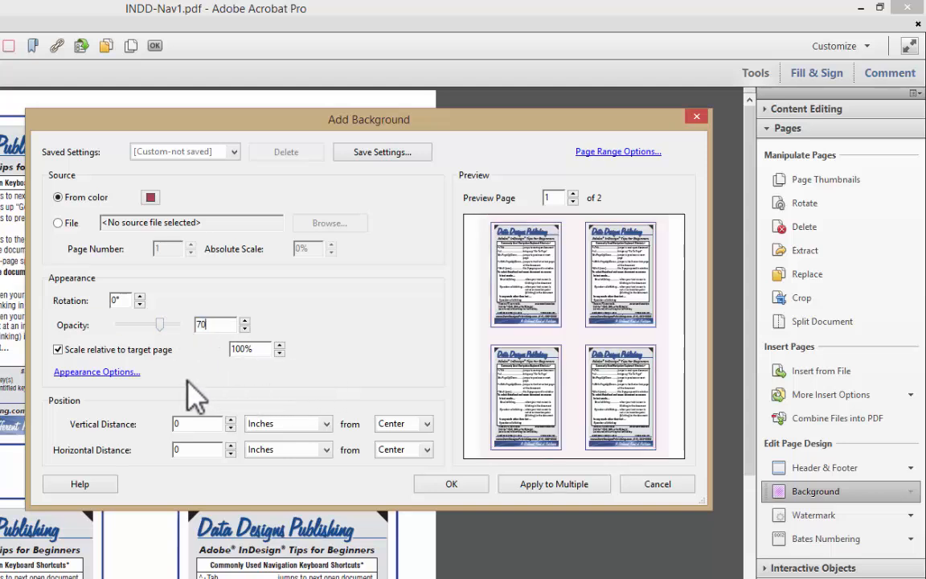
{"action": "left_click", "coordinate": [96, 371]}
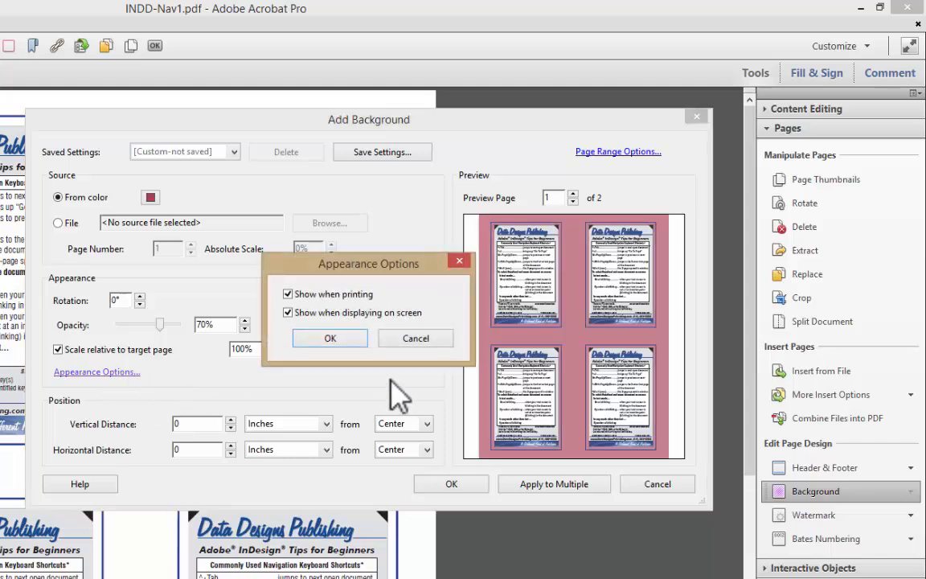
{"action": "mouse_move", "coordinate": [380, 319]}
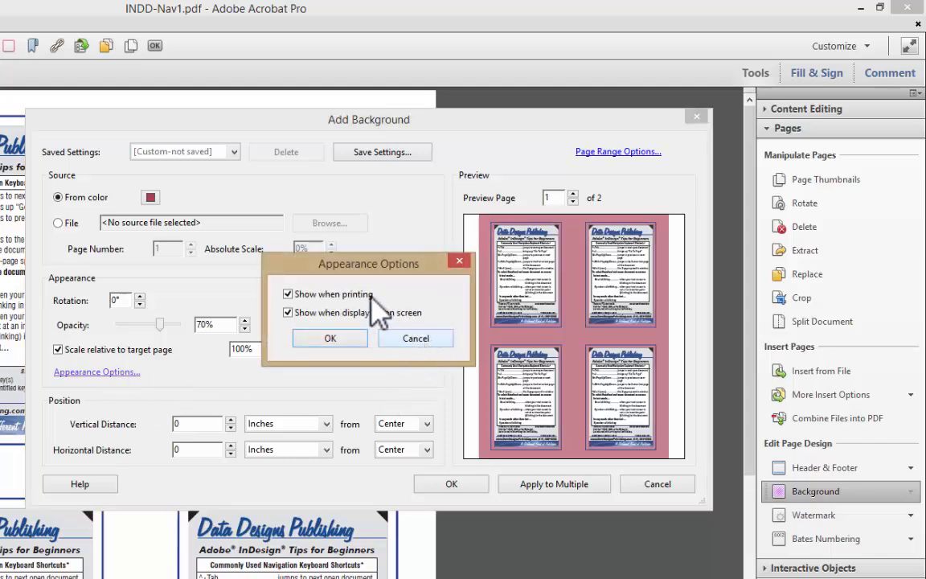
{"action": "mouse_move", "coordinate": [453, 318]}
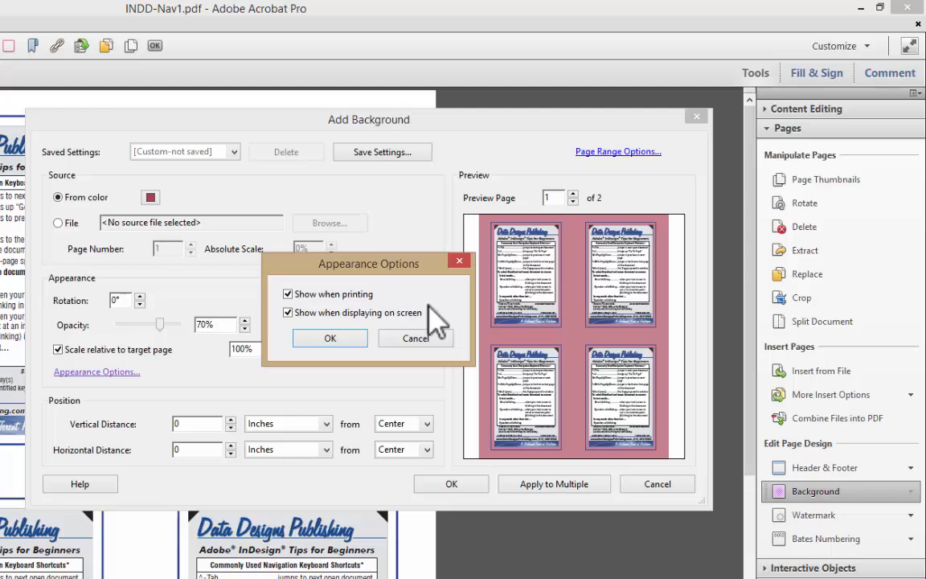
{"action": "left_click", "coordinate": [330, 338]}
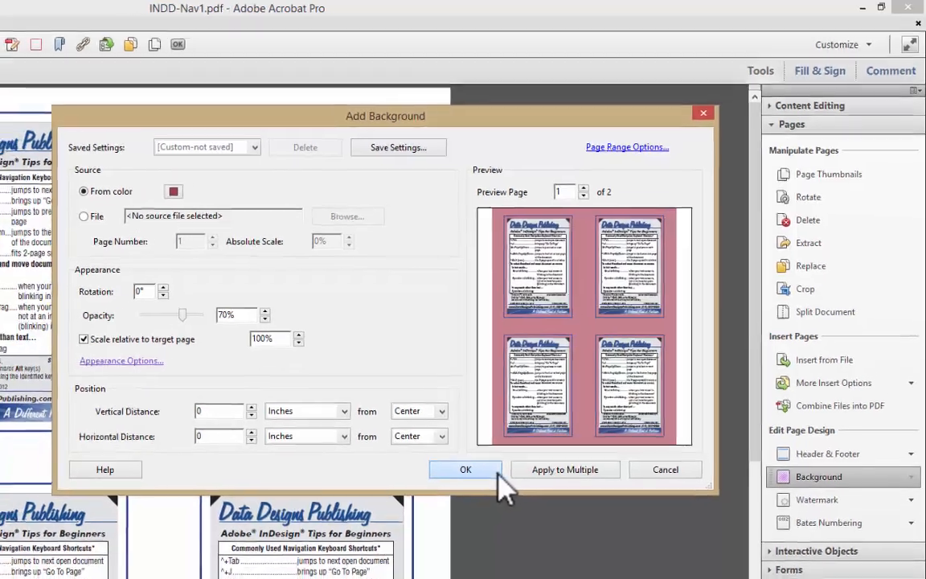
Confirm the Add Background dialog so the 70% pink background appears on all pages.
{"action": "left_click", "coordinate": [466, 469]}
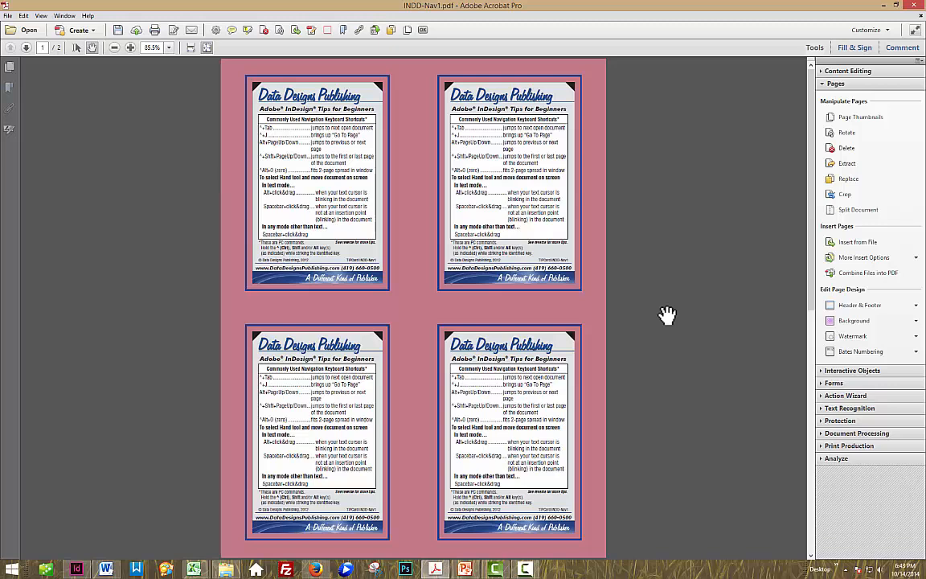
{"action": "mouse_move", "coordinate": [691, 318]}
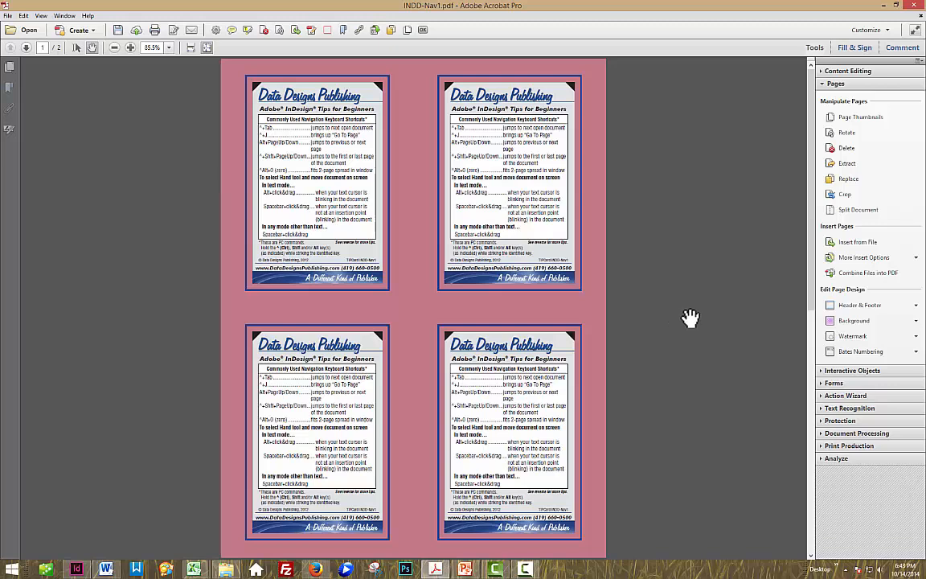
{"action": "mouse_move", "coordinate": [734, 312]}
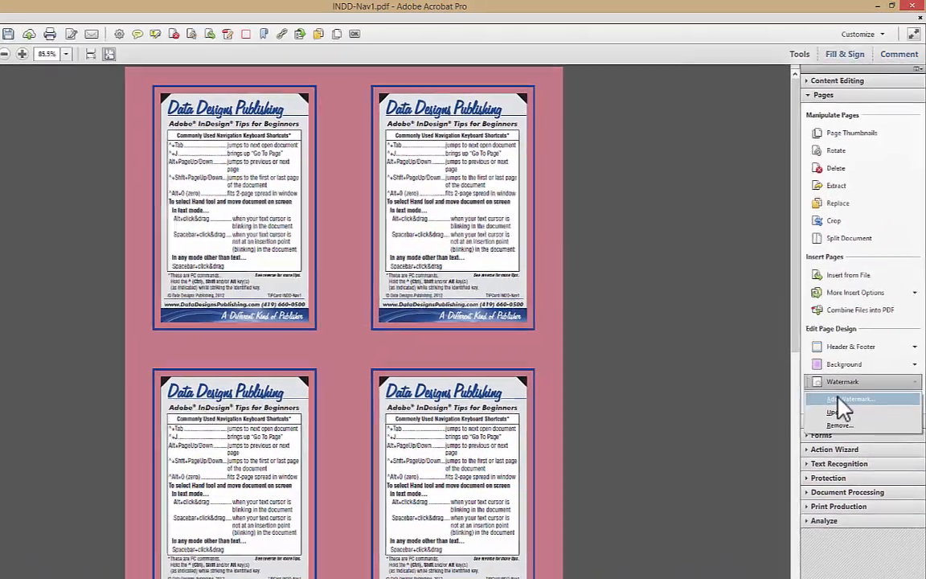
Begin a text watermark reading 'This is copyrighted material. Please do not make copies.'.
{"action": "left_click", "coordinate": [848, 398]}
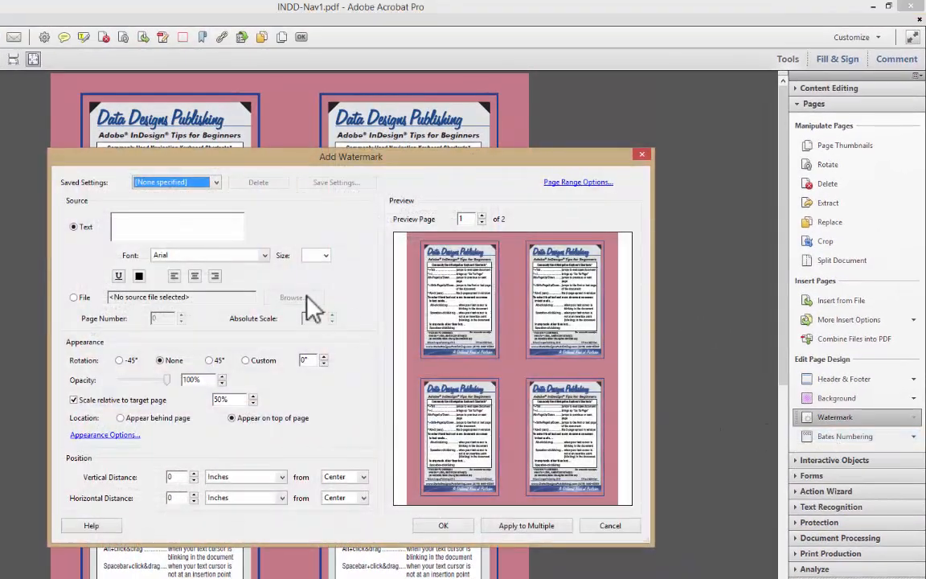
{"action": "left_click", "coordinate": [177, 225]}
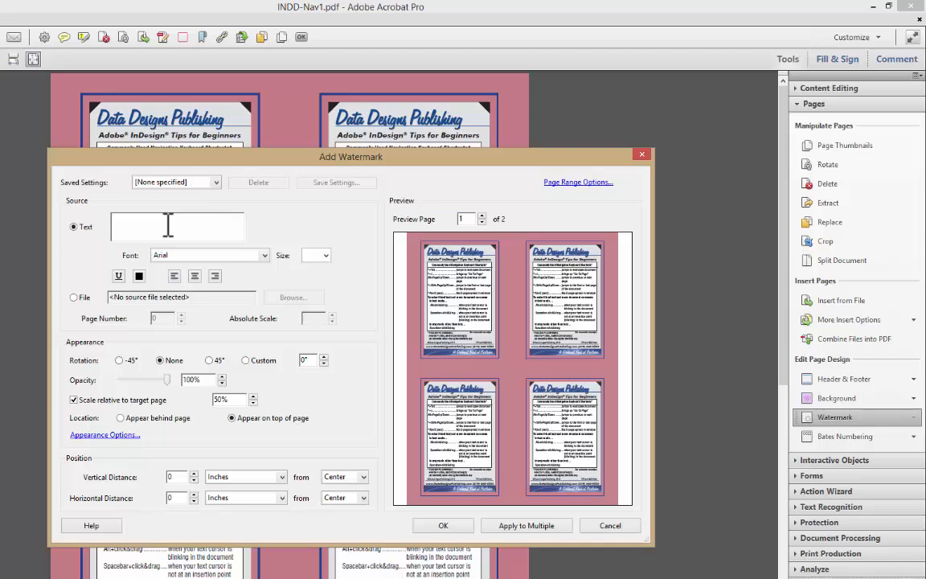
{"action": "type", "text": "This is copyrighted"}
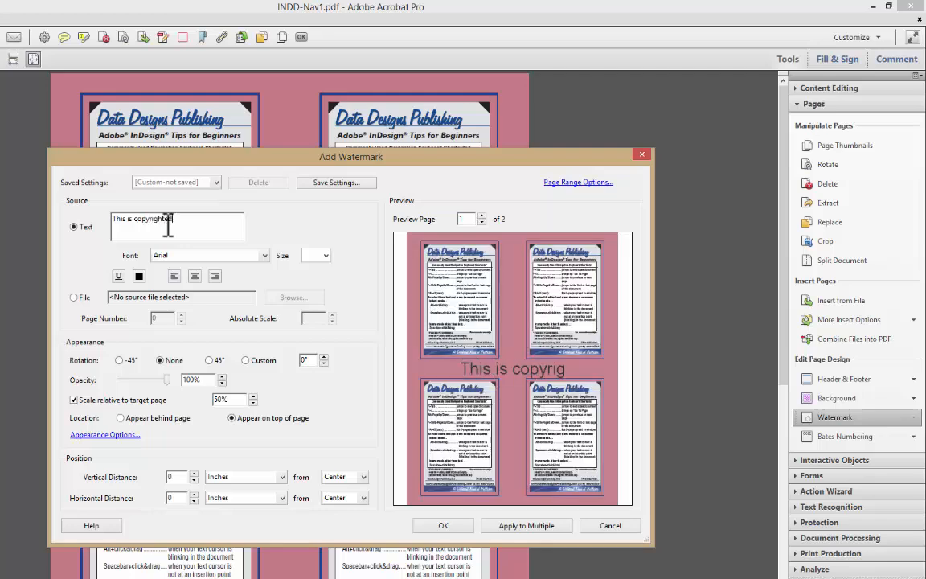
{"action": "type", "text": "material. Pl"}
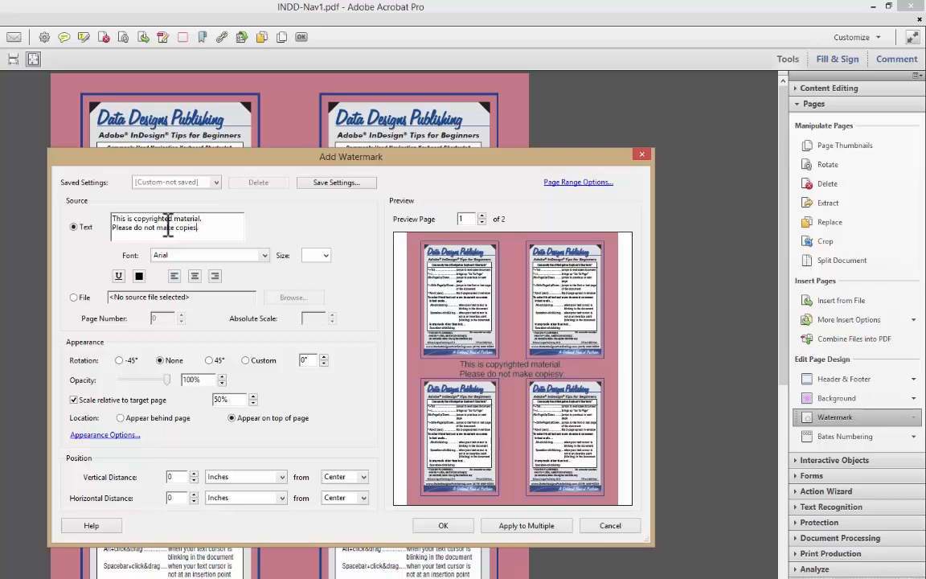
{"action": "double_click", "coordinate": [169, 229]}
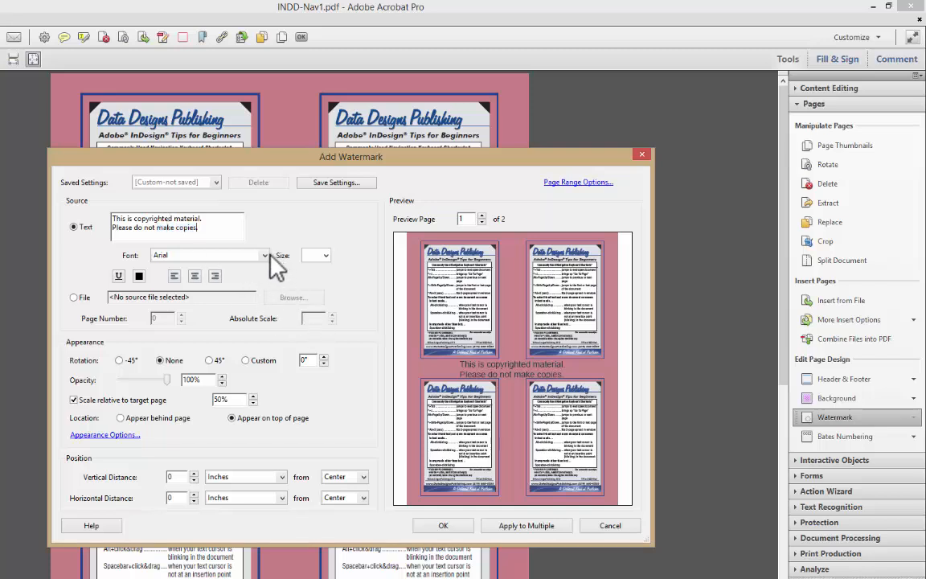
Reduce the watermark font size to 18.
{"action": "left_click", "coordinate": [325, 254]}
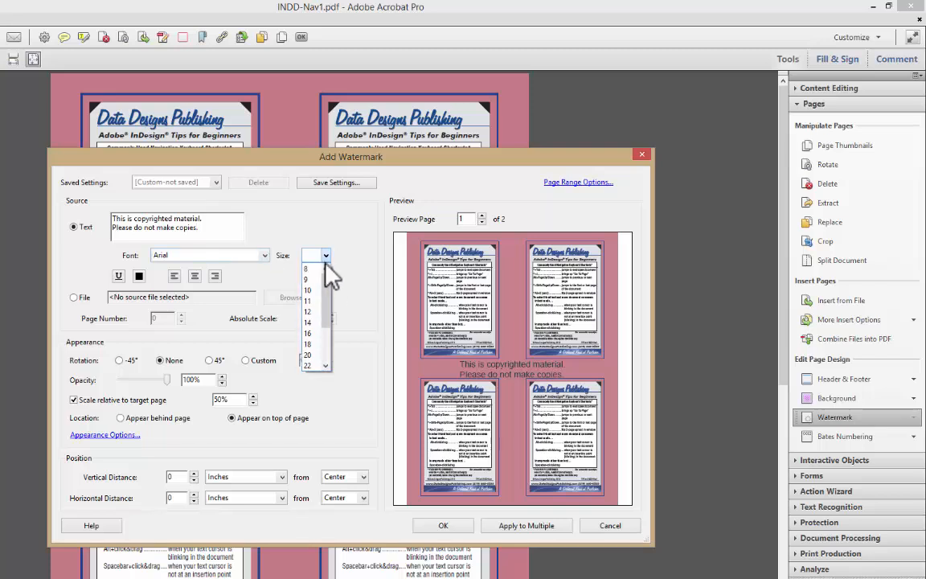
{"action": "left_click", "coordinate": [307, 267]}
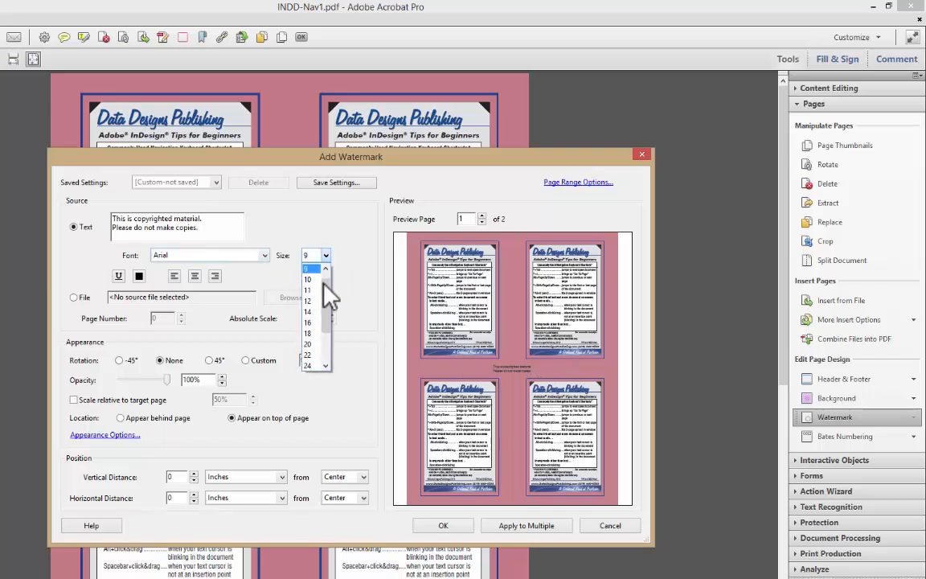
{"action": "left_click", "coordinate": [306, 333]}
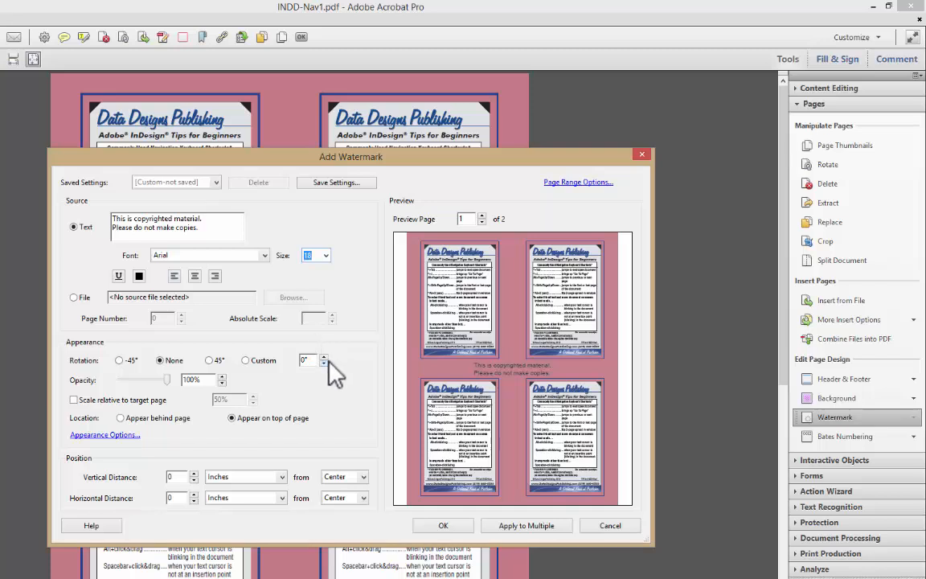
Try blue for the watermark text, then set its colour back to black.
{"action": "left_click", "coordinate": [139, 276]}
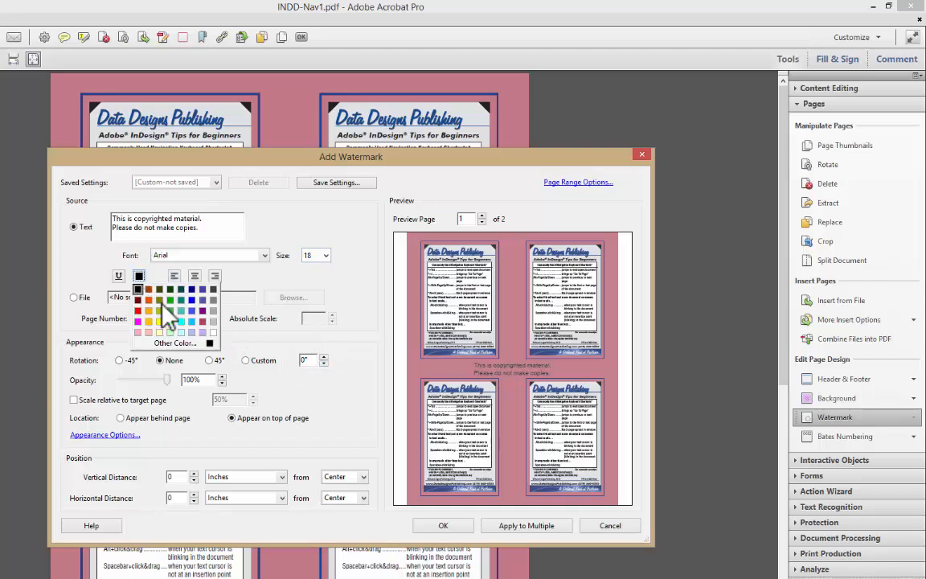
{"action": "left_click", "coordinate": [163, 309]}
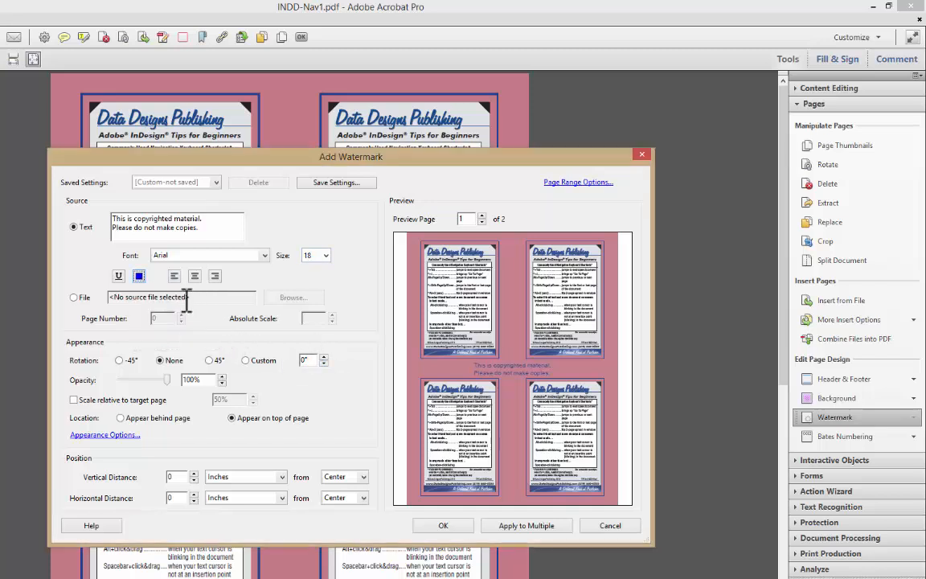
{"action": "left_click", "coordinate": [139, 277]}
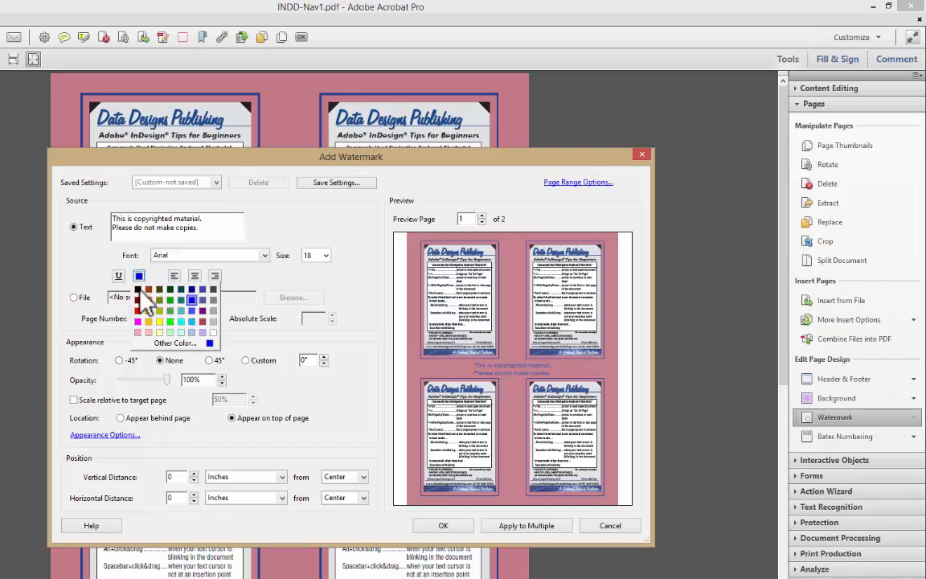
{"action": "left_click", "coordinate": [138, 297]}
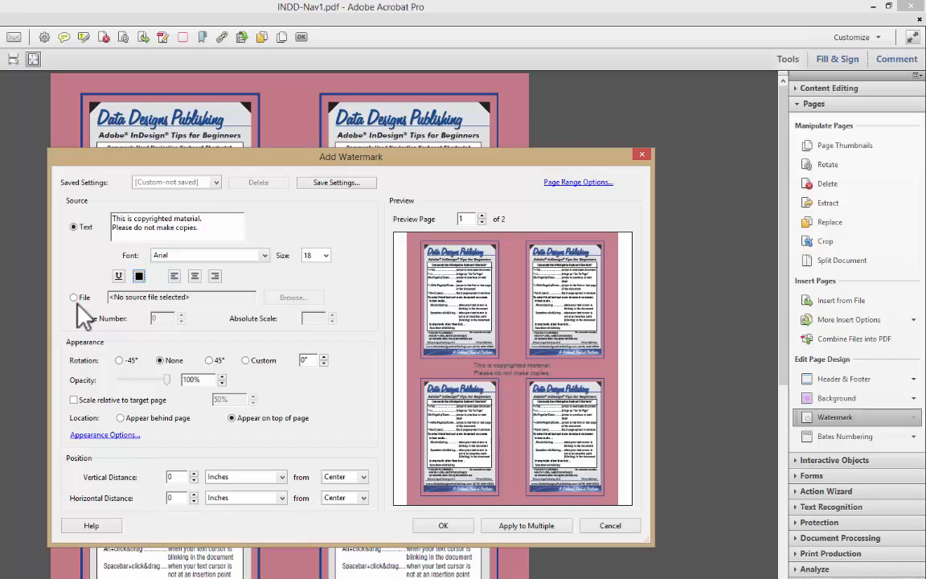
{"action": "mouse_move", "coordinate": [119, 335]}
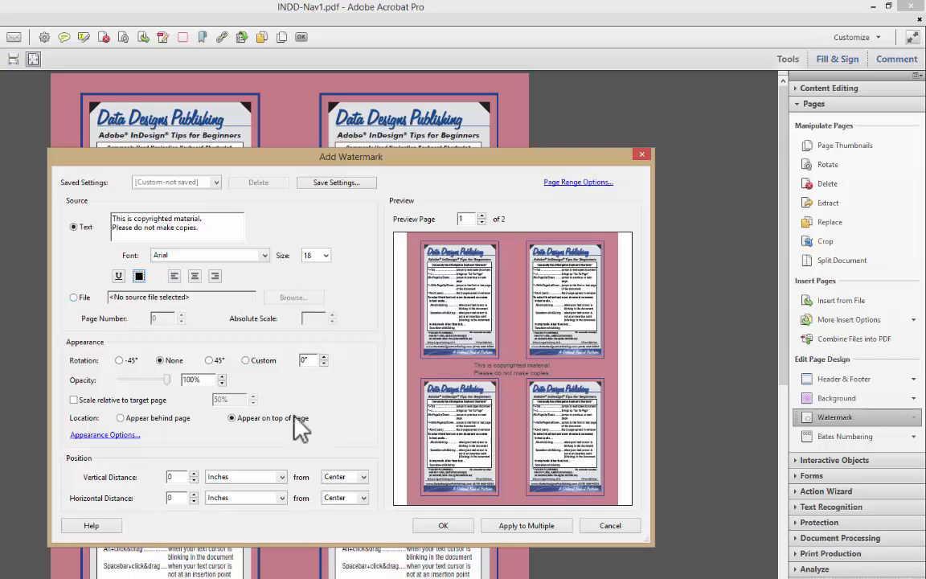
{"action": "mouse_move", "coordinate": [320, 408]}
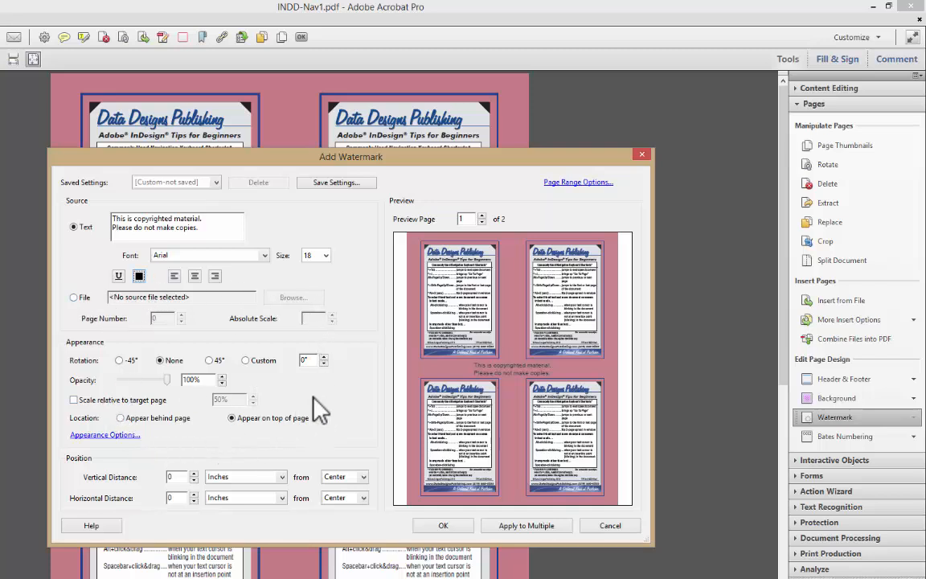
{"action": "mouse_move", "coordinate": [174, 376]}
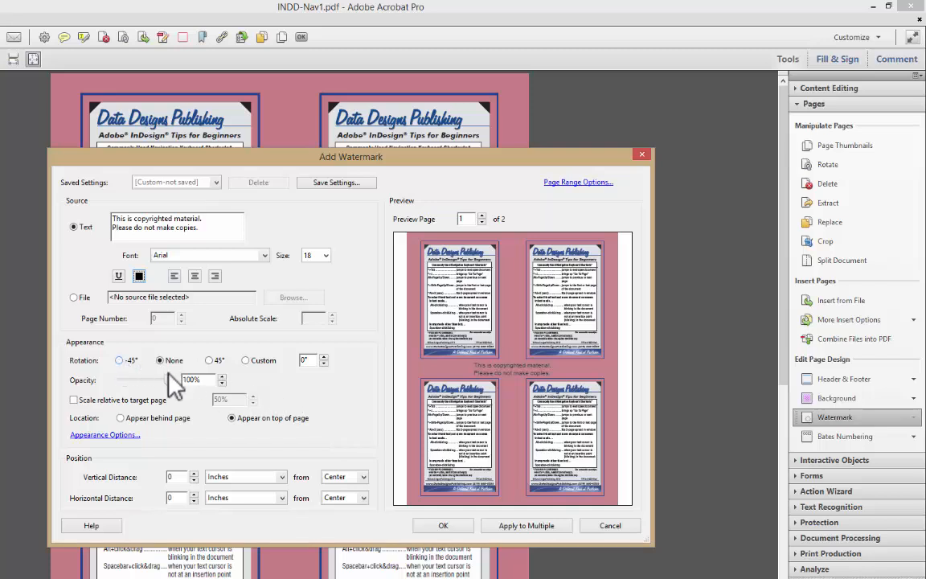
{"action": "left_click", "coordinate": [209, 360]}
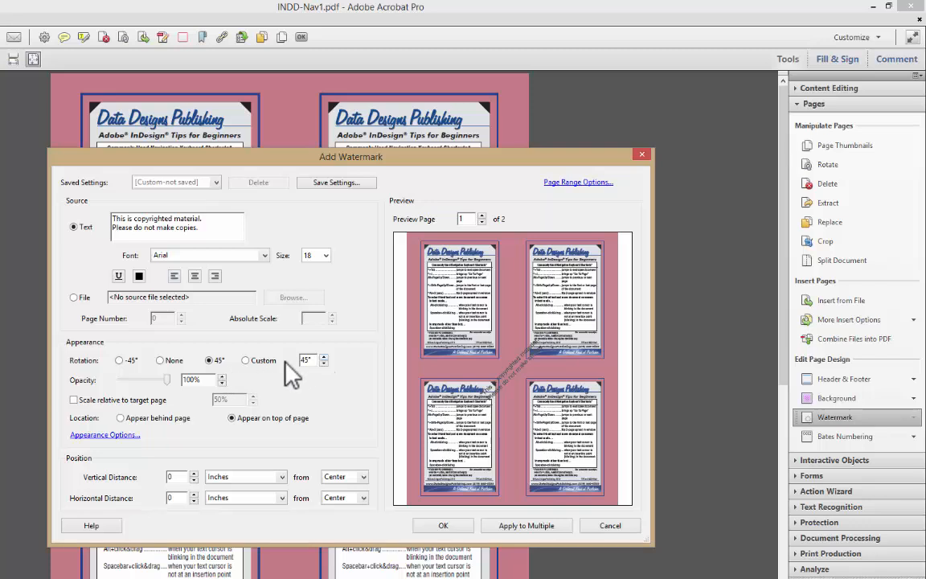
{"action": "left_click", "coordinate": [241, 360]}
{"action": "type", "text": "6"}
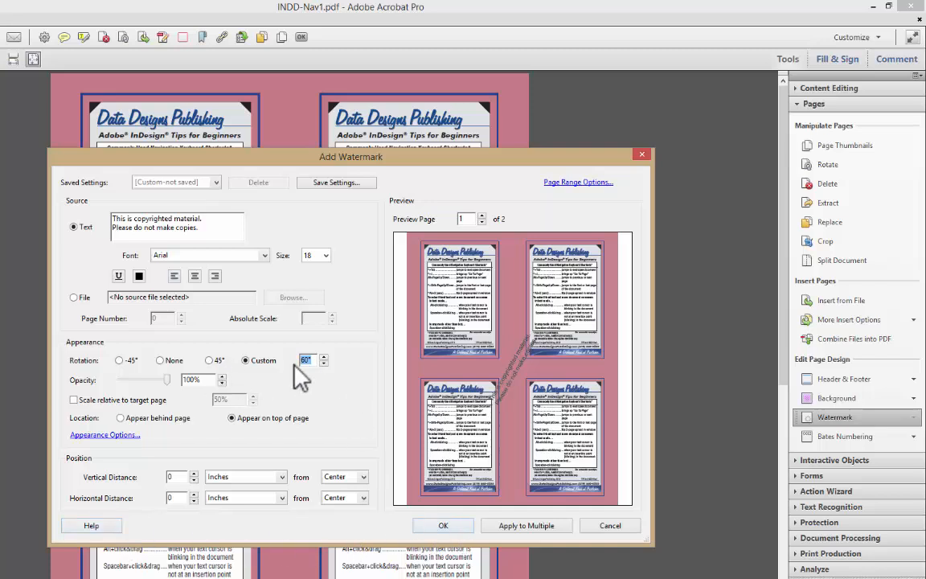
{"action": "type", "text": "0"}
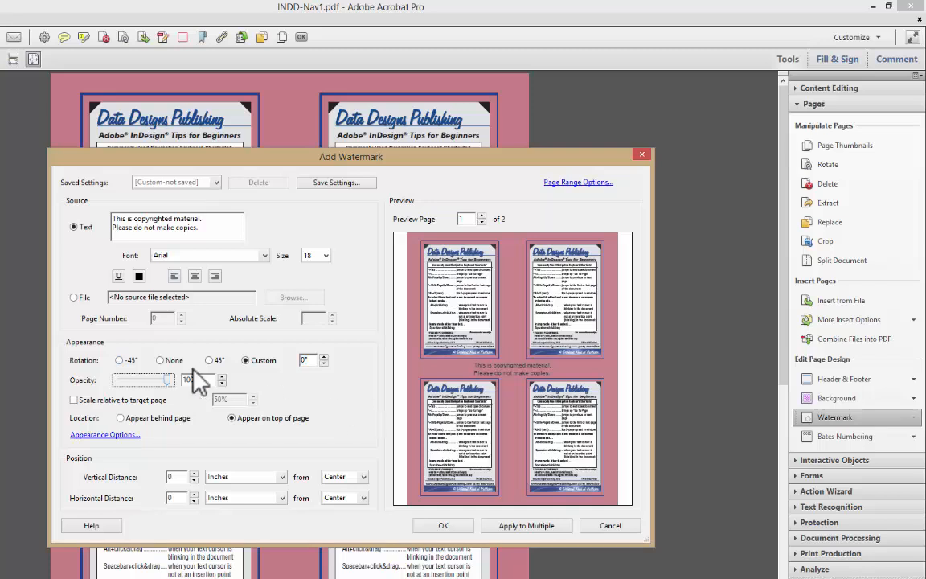
{"action": "left_click", "coordinate": [164, 360]}
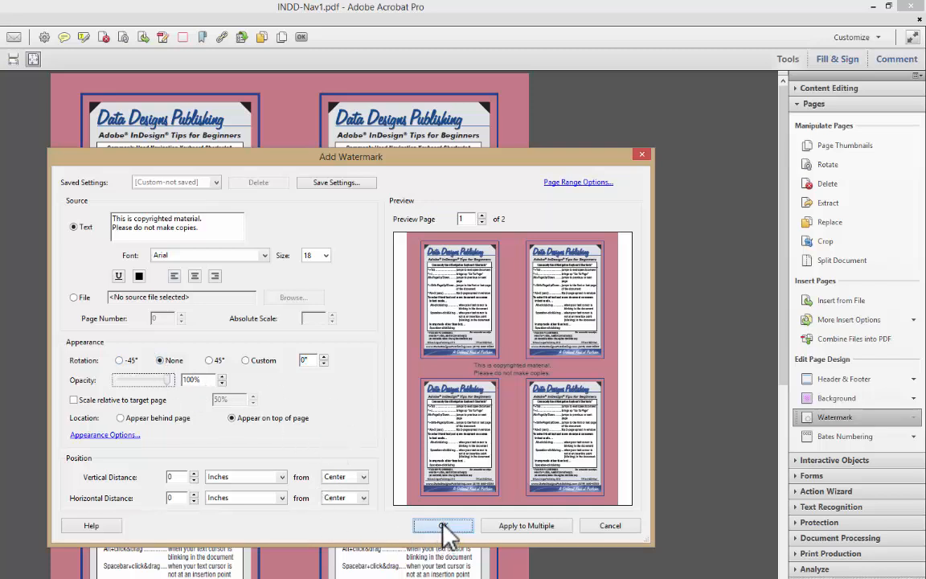
{"action": "mouse_move", "coordinate": [104, 434]}
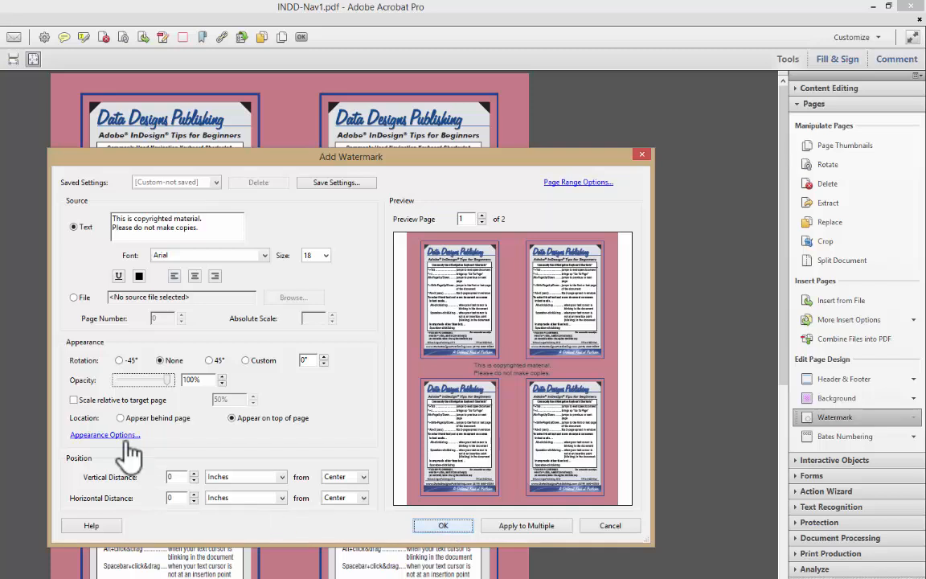
{"action": "mouse_move", "coordinate": [119, 444]}
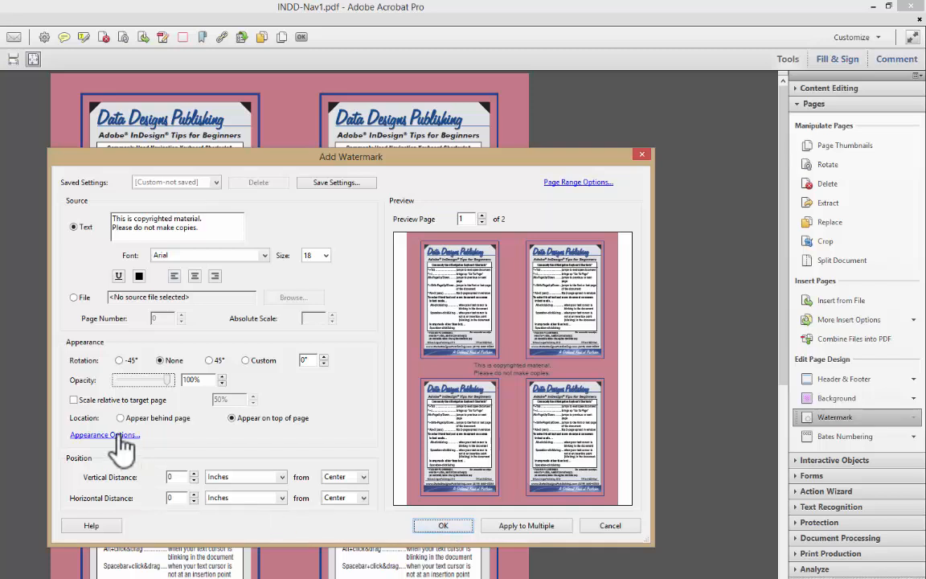
{"action": "mouse_move", "coordinate": [206, 435]}
{"action": "type", "text": "48"}
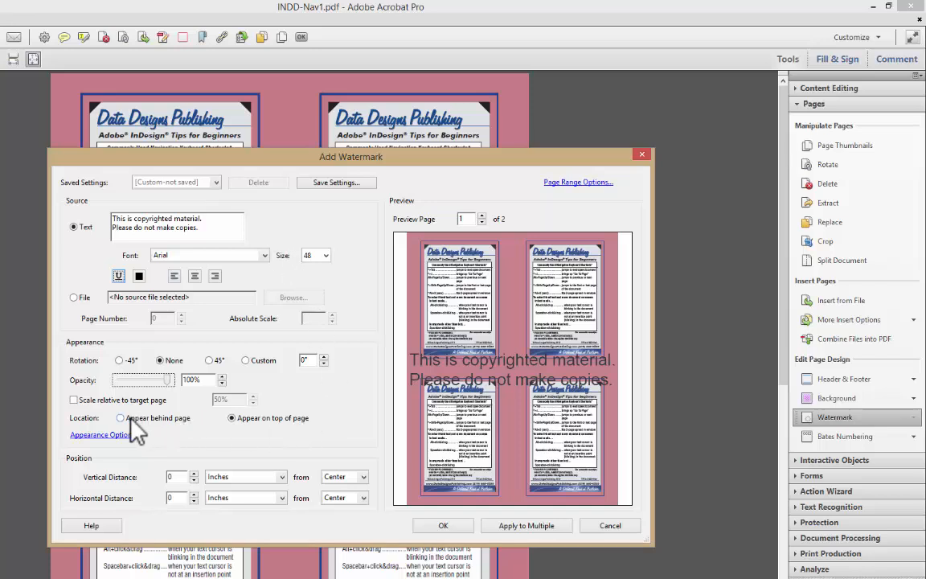
{"action": "left_click", "coordinate": [119, 418]}
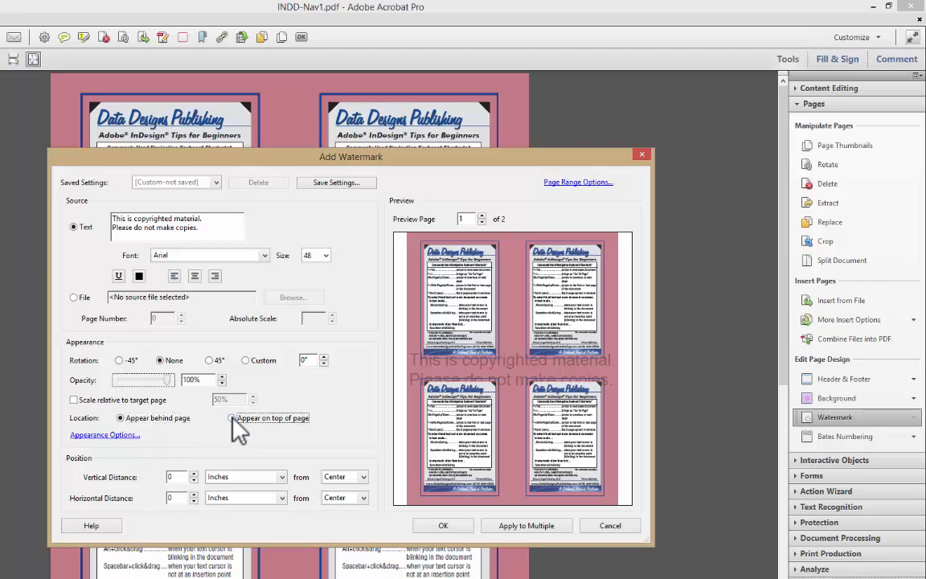
{"action": "left_click", "coordinate": [231, 418]}
{"action": "type", "text": "18"}
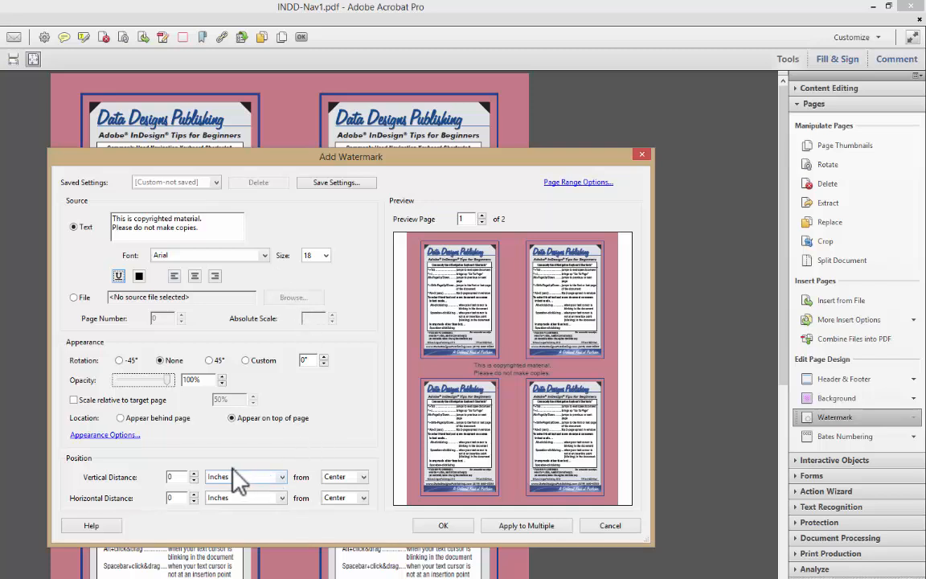
Leave Appearance Options unchanged and apply the copyright watermark to the document.
{"action": "left_click", "coordinate": [105, 434]}
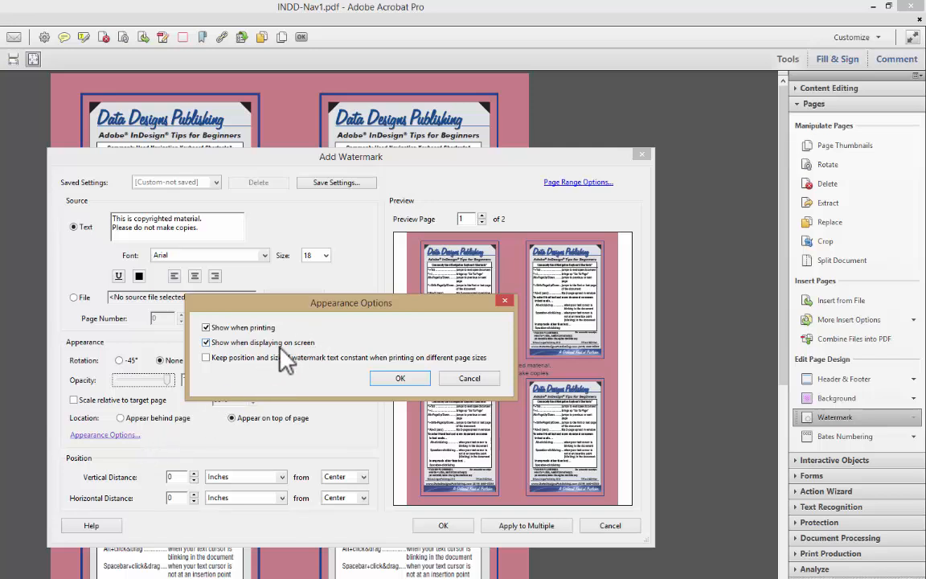
{"action": "mouse_move", "coordinate": [312, 362]}
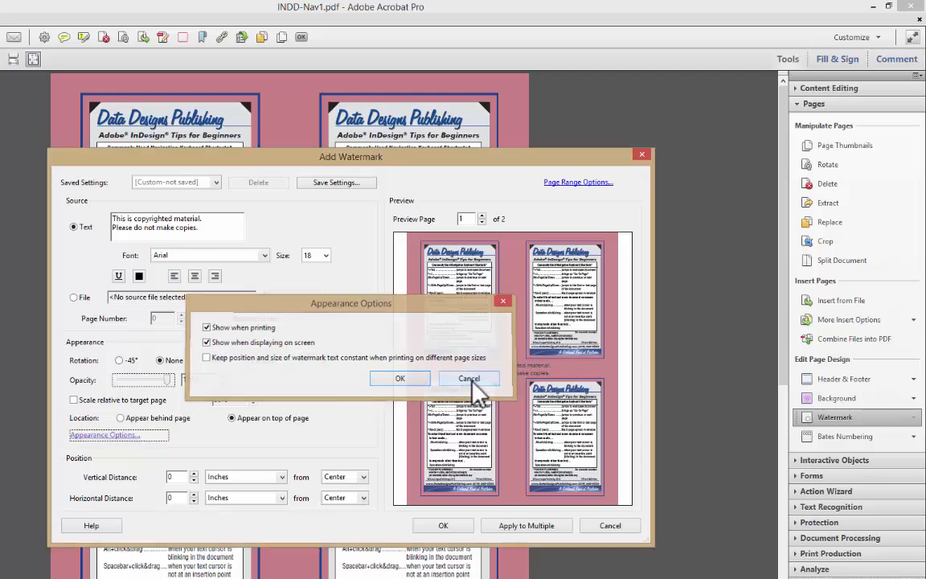
{"action": "left_click", "coordinate": [467, 378]}
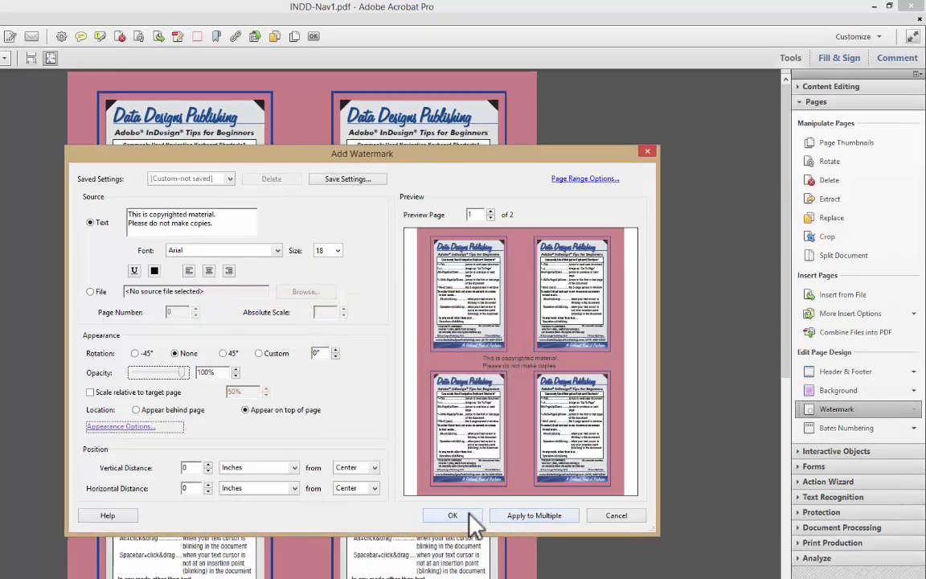
{"action": "left_click", "coordinate": [451, 514]}
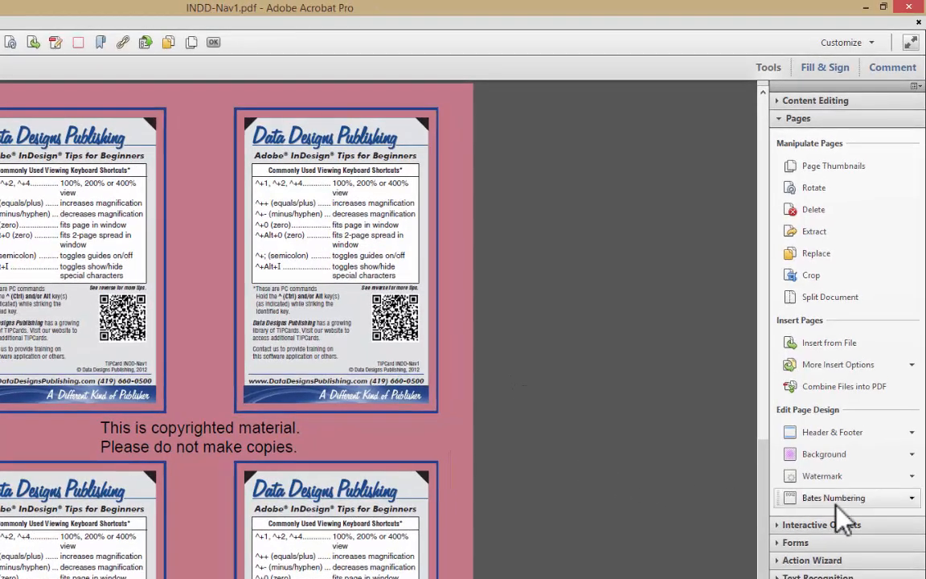
Start Bates Numbering and choose Add Files to select individual PDFs.
{"action": "left_click", "coordinate": [832, 498]}
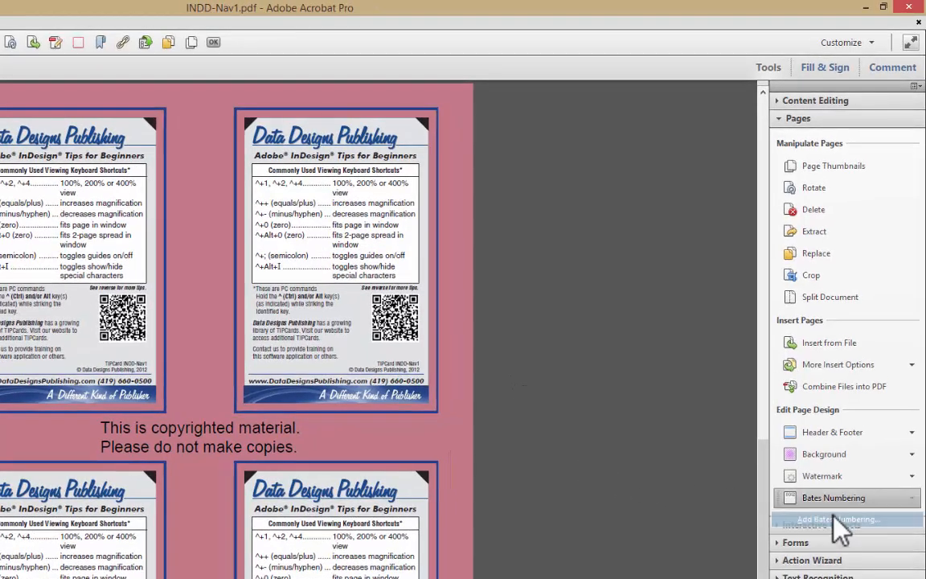
{"action": "left_click", "coordinate": [838, 520]}
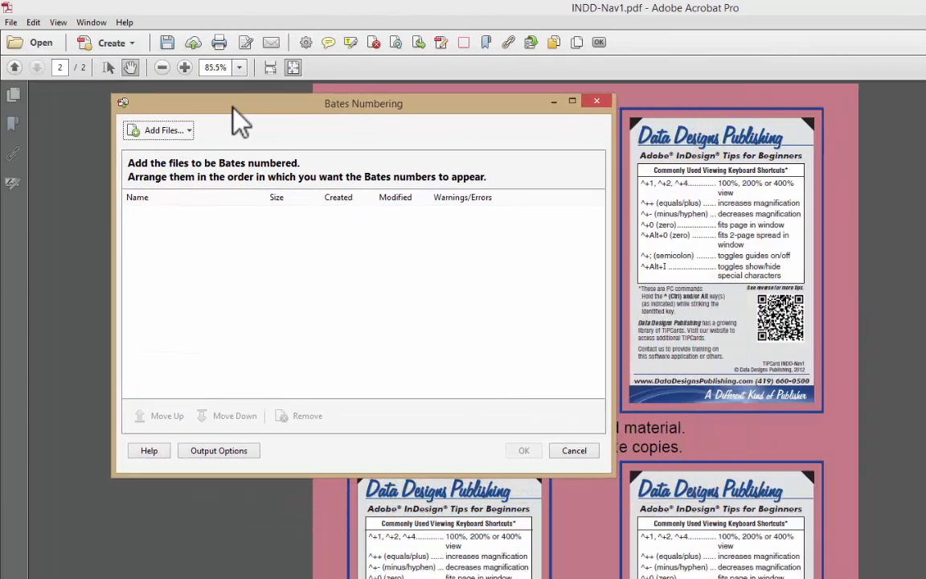
{"action": "left_click", "coordinate": [157, 130]}
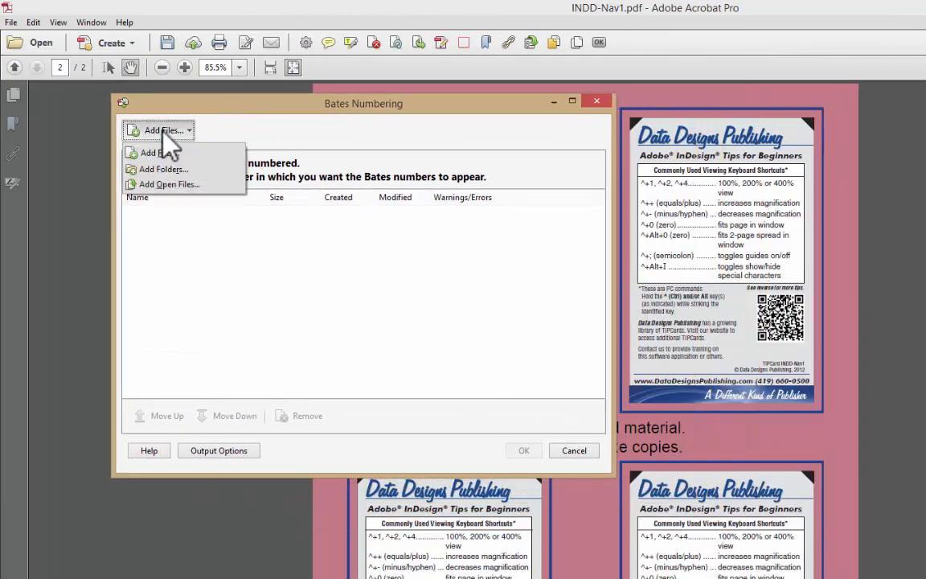
{"action": "left_click", "coordinate": [153, 153]}
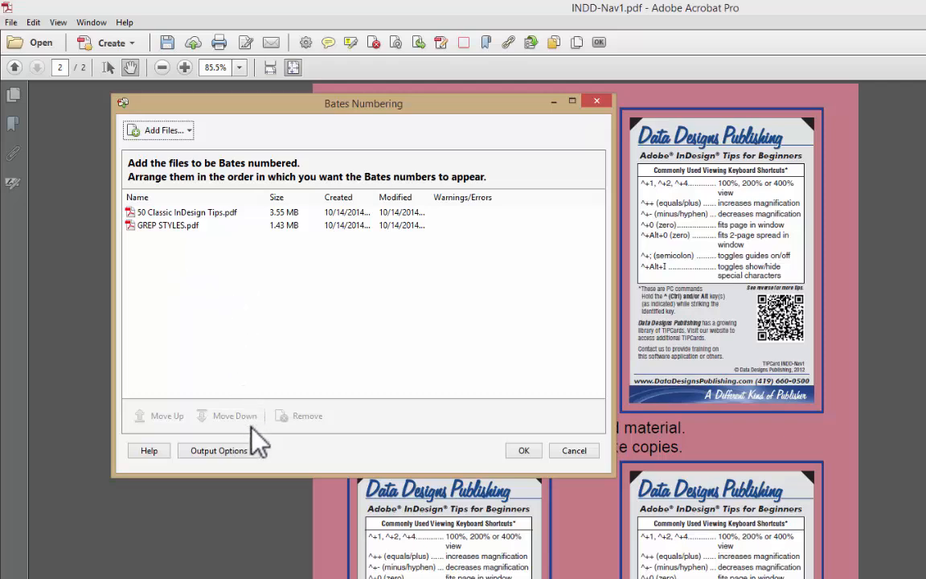
{"action": "mouse_move", "coordinate": [523, 450]}
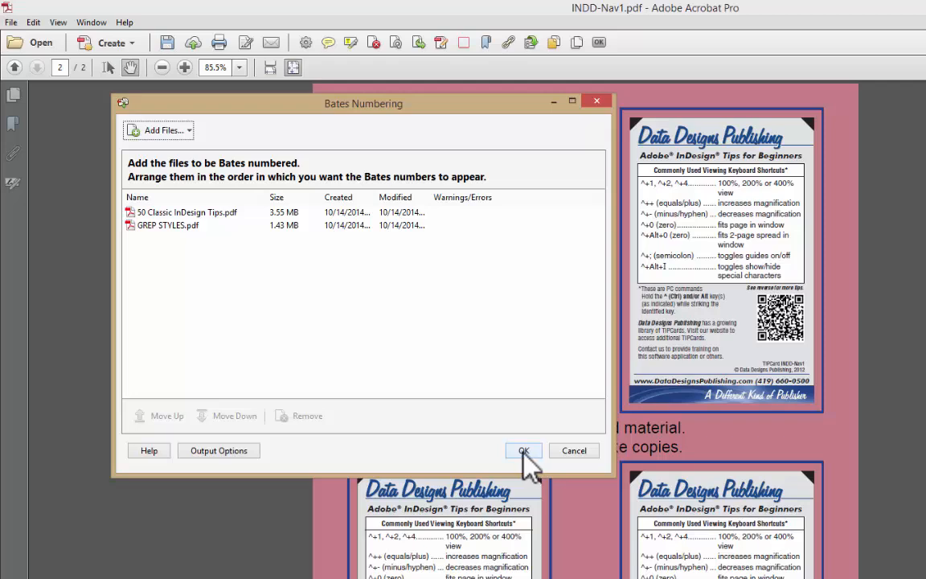
{"action": "left_click", "coordinate": [187, 212]}
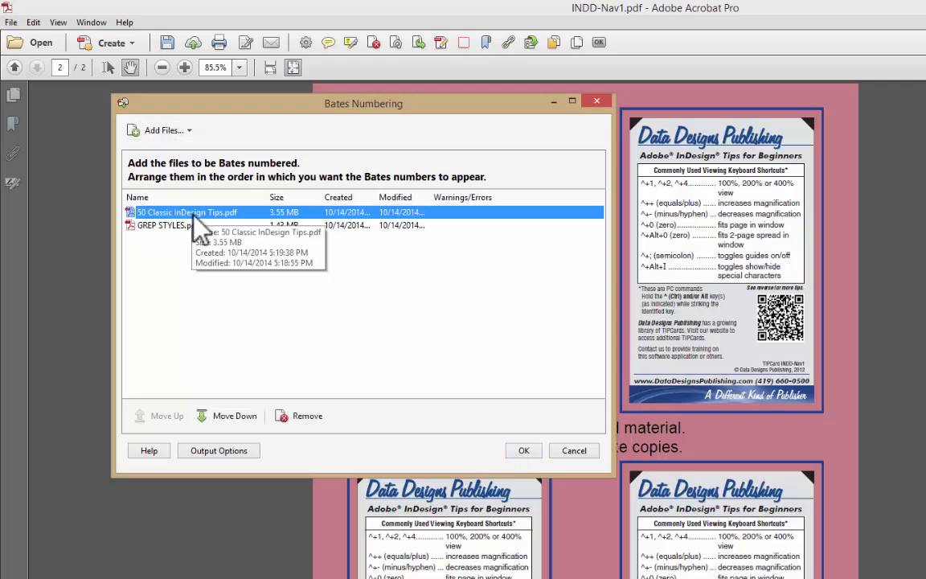
{"action": "mouse_move", "coordinate": [215, 279]}
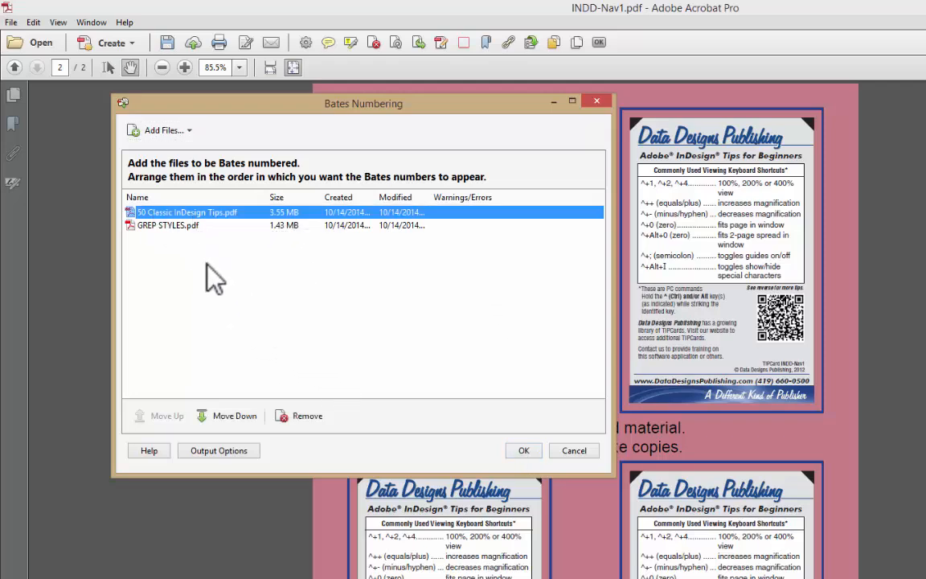
{"action": "left_click", "coordinate": [235, 414]}
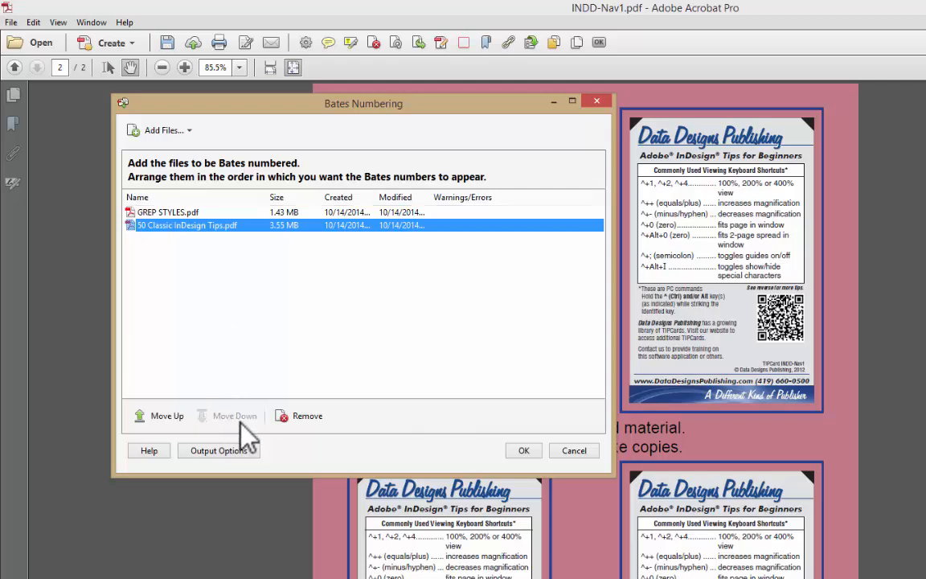
{"action": "mouse_move", "coordinate": [173, 233]}
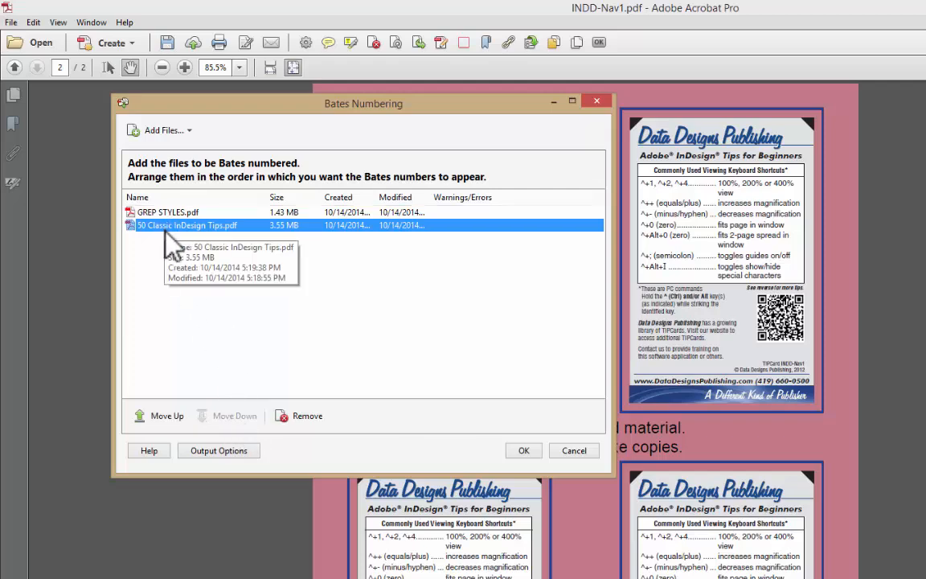
{"action": "mouse_move", "coordinate": [318, 328]}
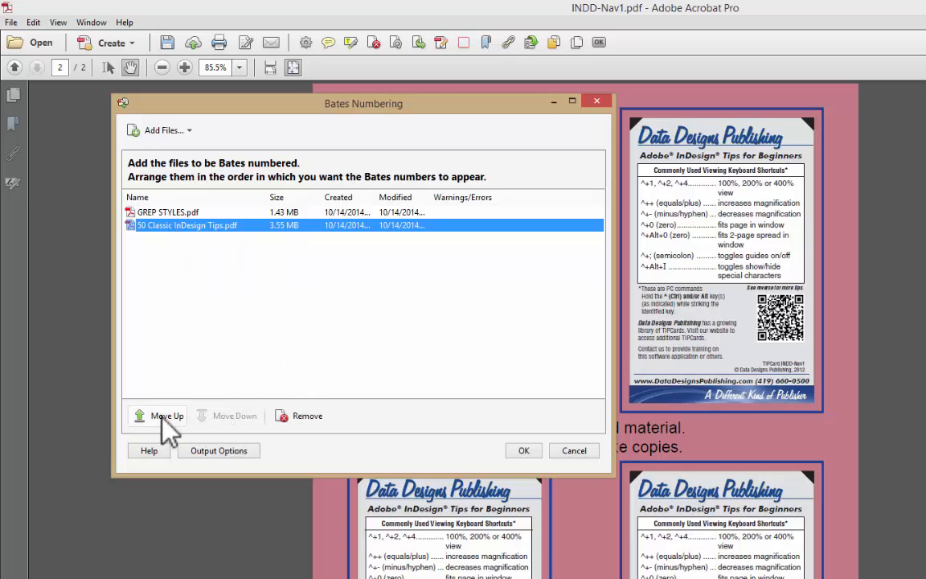
{"action": "left_click", "coordinate": [165, 415]}
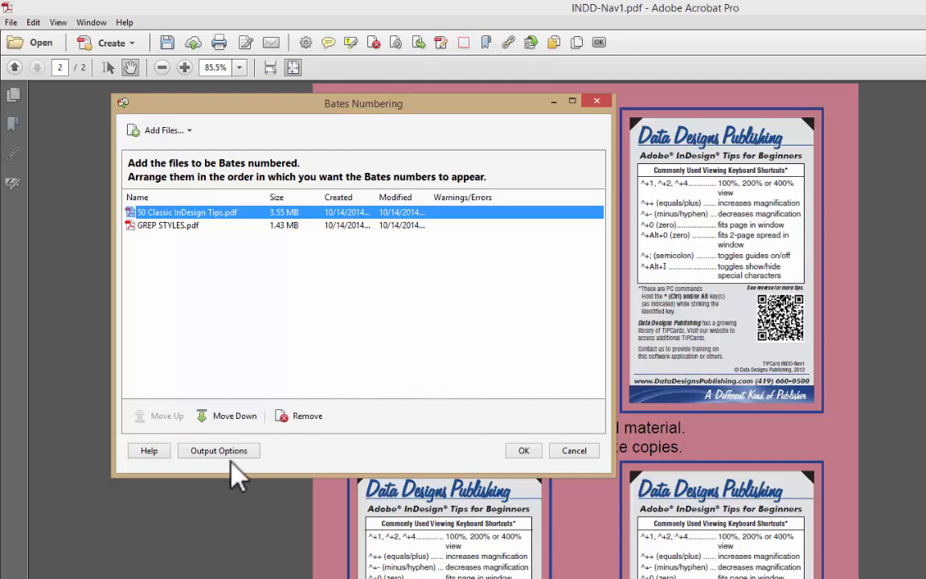
{"action": "mouse_move", "coordinate": [251, 482]}
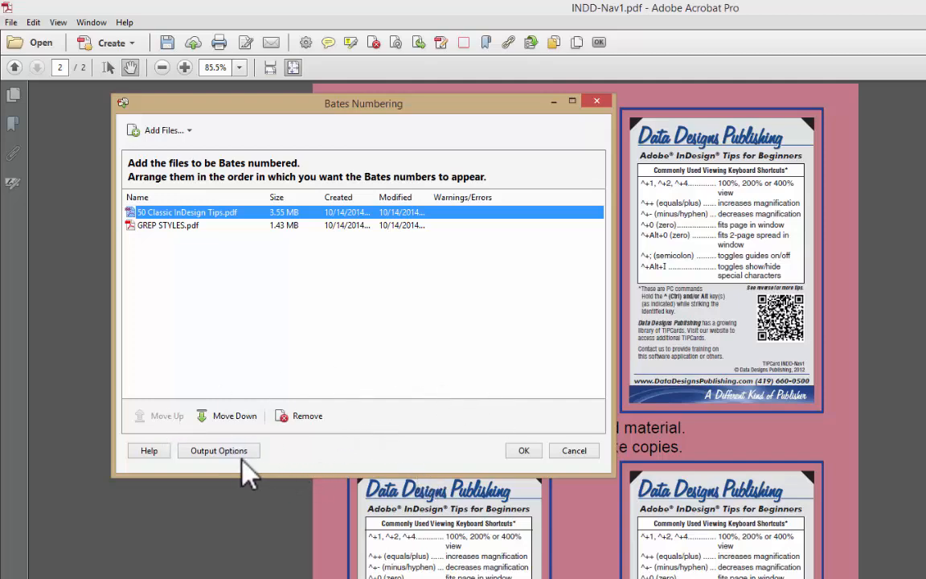
{"action": "left_click", "coordinate": [219, 450]}
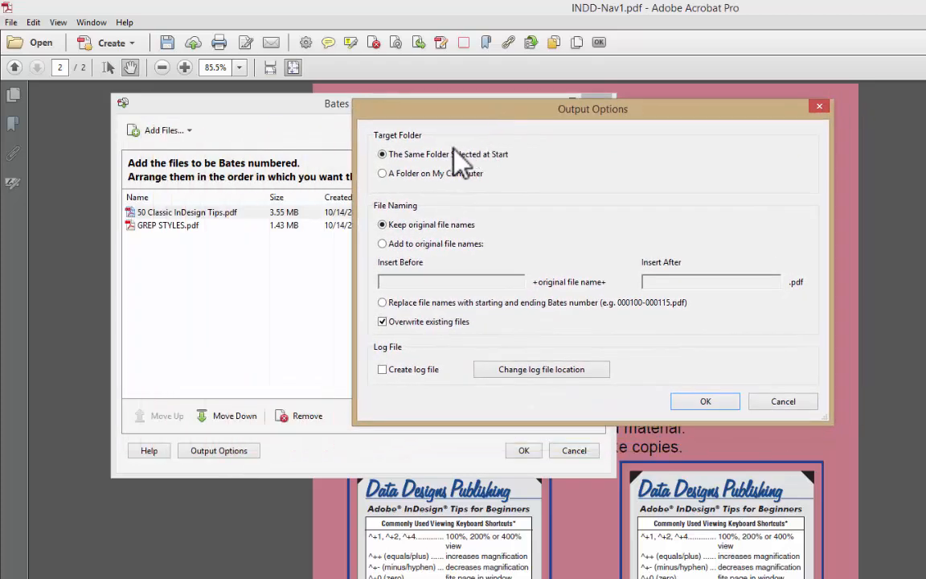
{"action": "mouse_move", "coordinate": [500, 243]}
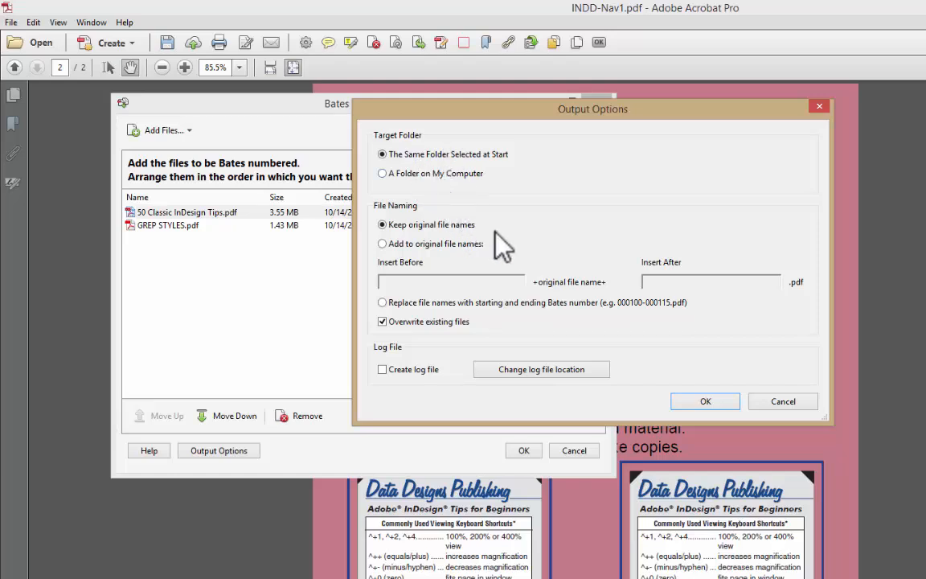
{"action": "mouse_move", "coordinate": [387, 249]}
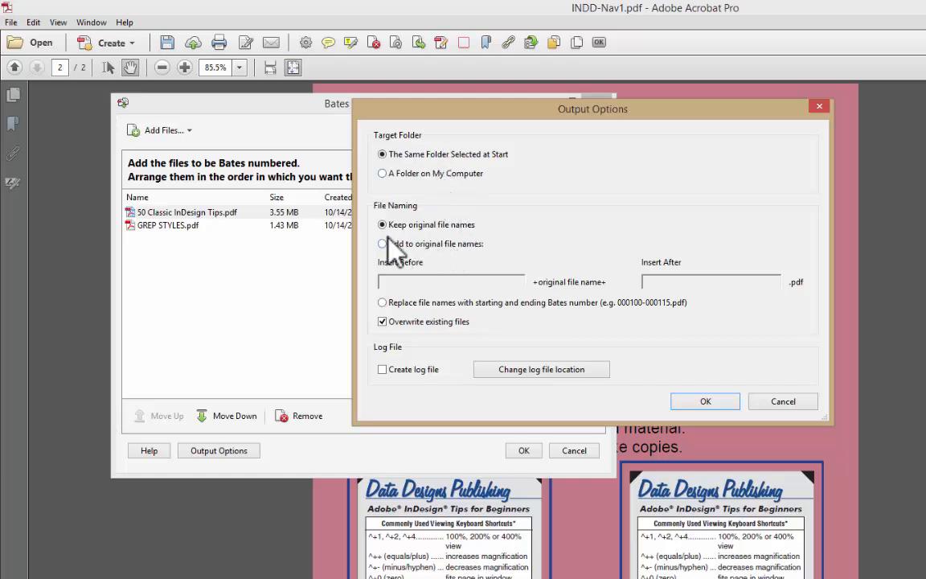
{"action": "mouse_move", "coordinate": [501, 244]}
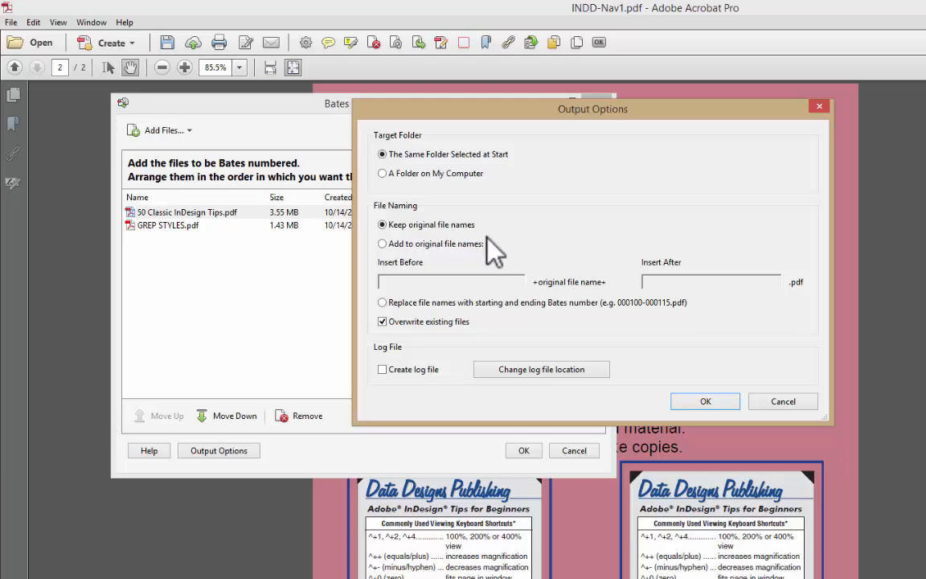
{"action": "mouse_move", "coordinate": [447, 266]}
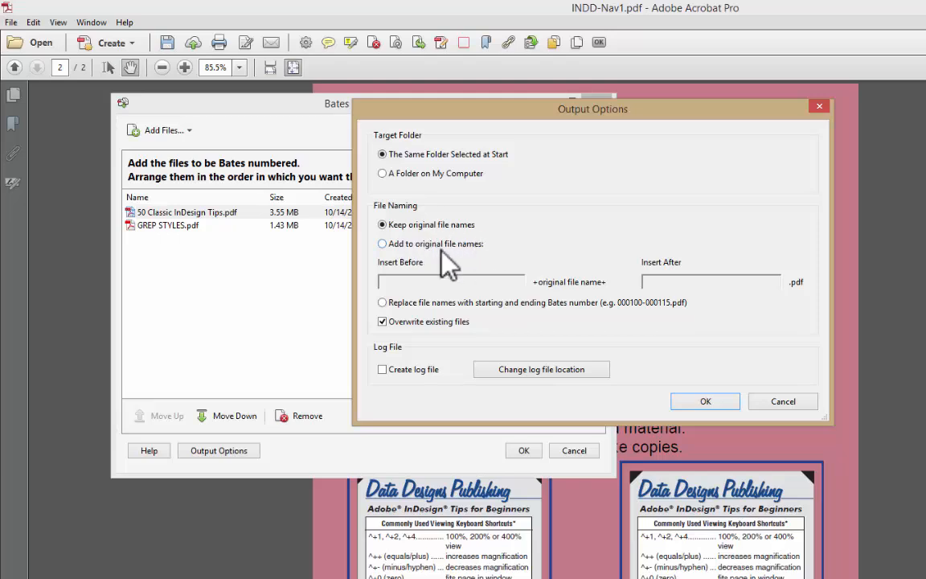
{"action": "mouse_move", "coordinate": [394, 265]}
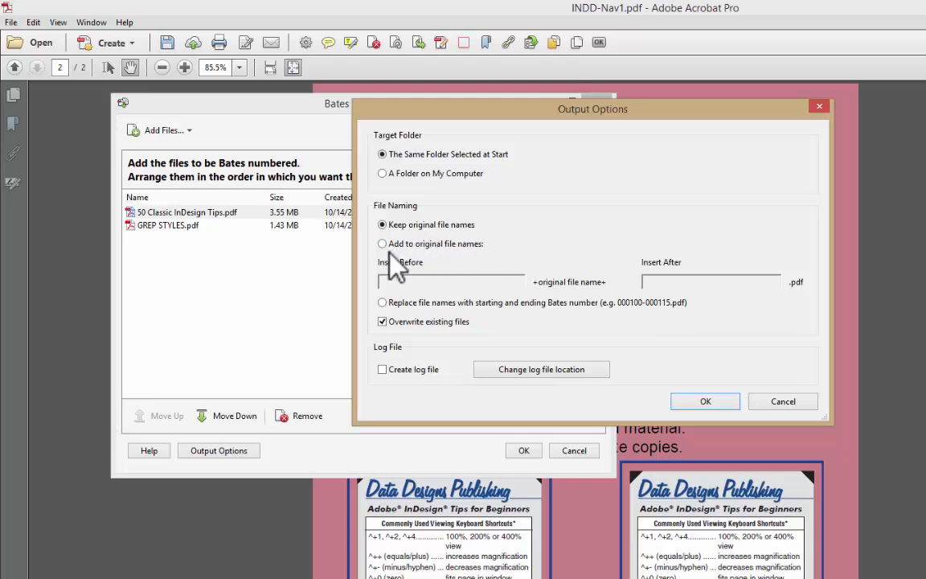
{"action": "mouse_move", "coordinate": [402, 270]}
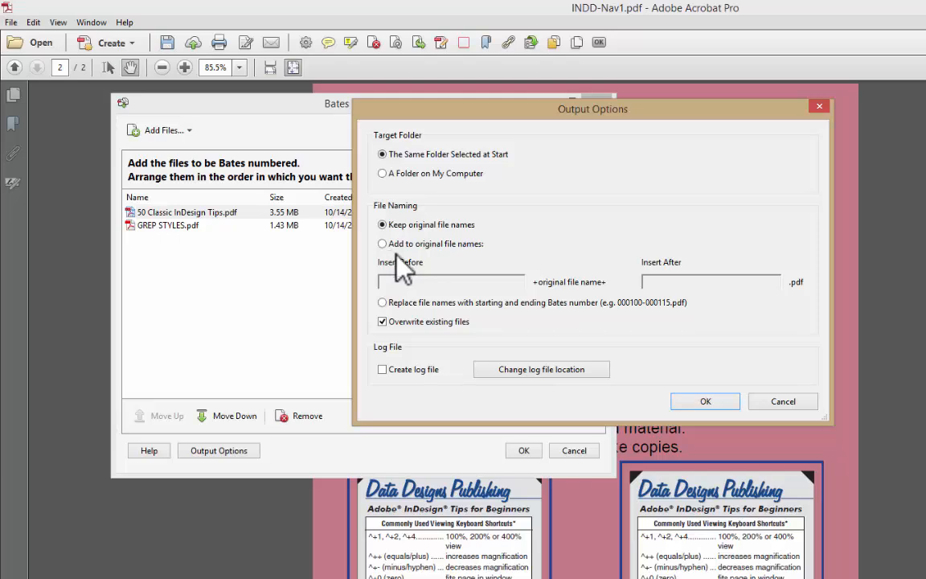
{"action": "mouse_move", "coordinate": [614, 376]}
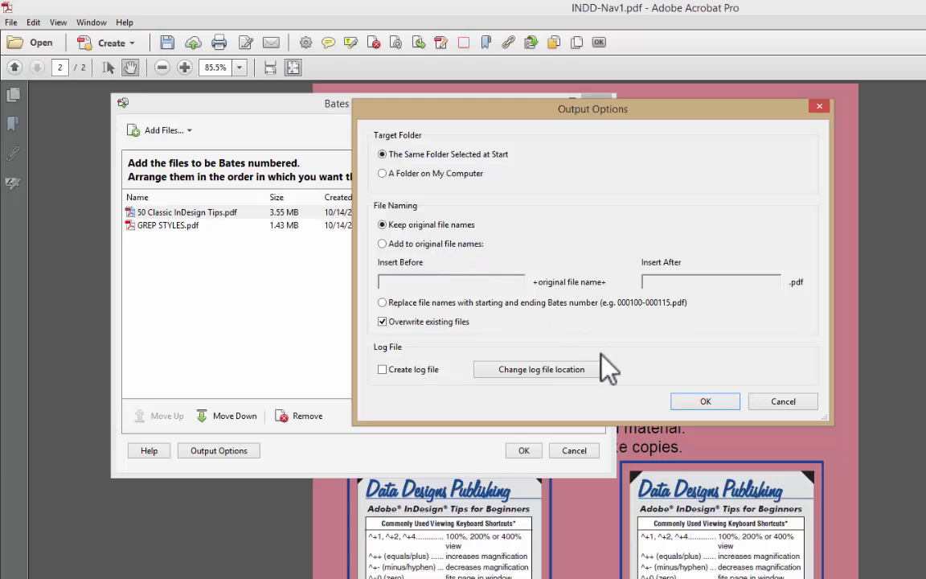
{"action": "mouse_move", "coordinate": [562, 356]}
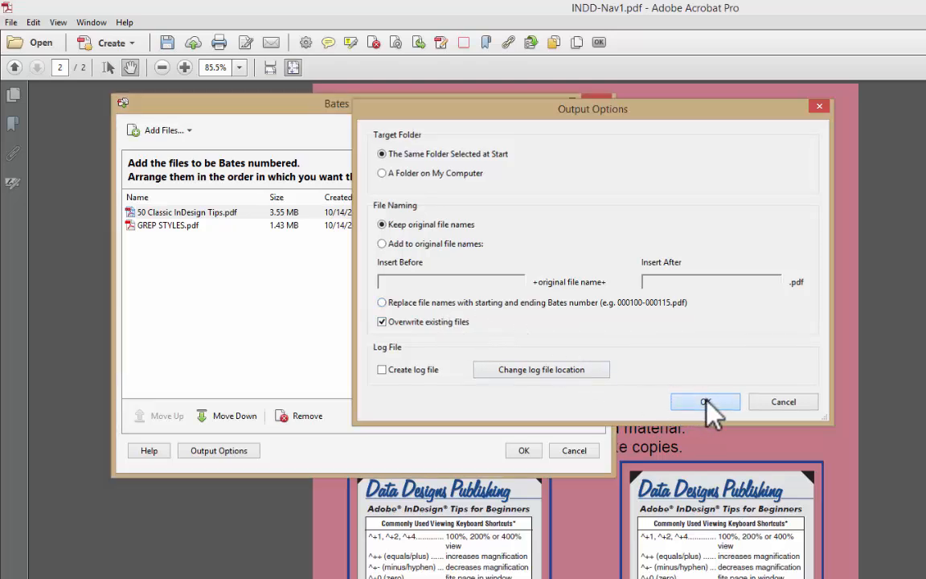
{"action": "left_click", "coordinate": [704, 402]}
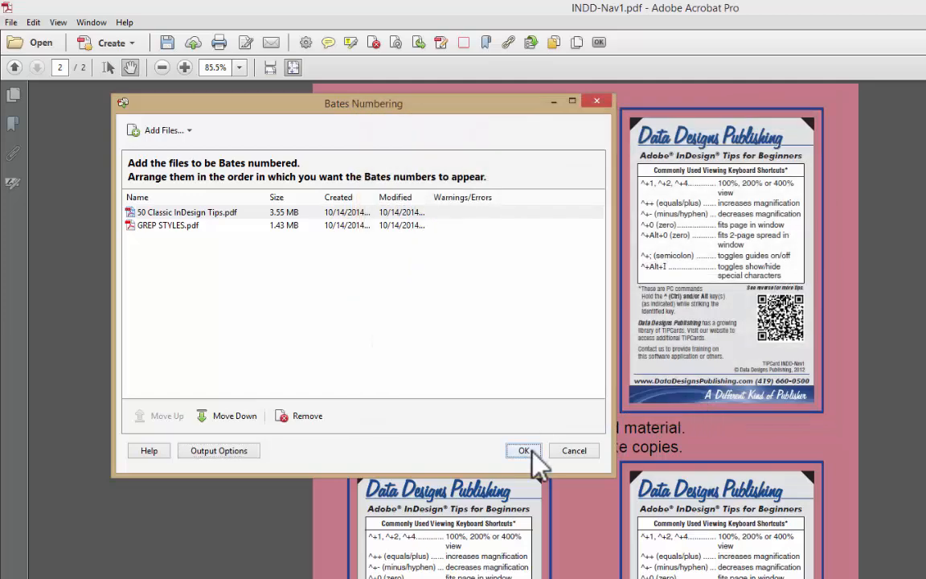
Proceed to the header setup, use size 12 text and insert the date in the left header.
{"action": "left_click", "coordinate": [524, 450]}
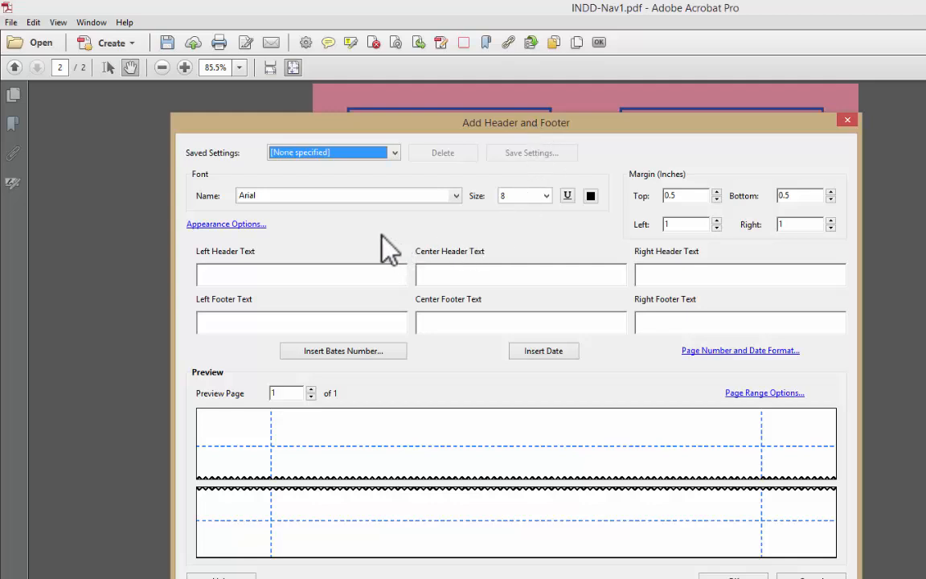
{"action": "mouse_move", "coordinate": [362, 245]}
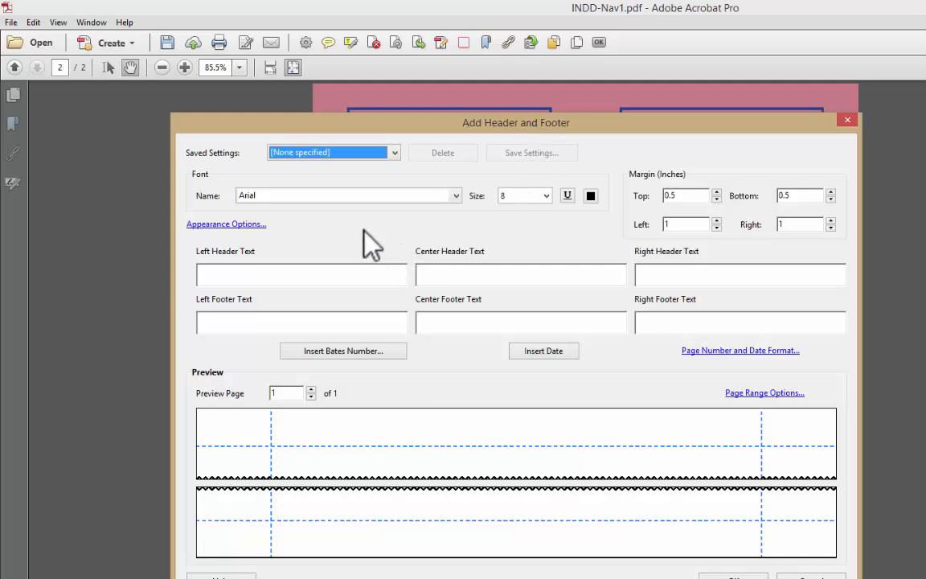
{"action": "mouse_move", "coordinate": [530, 225]}
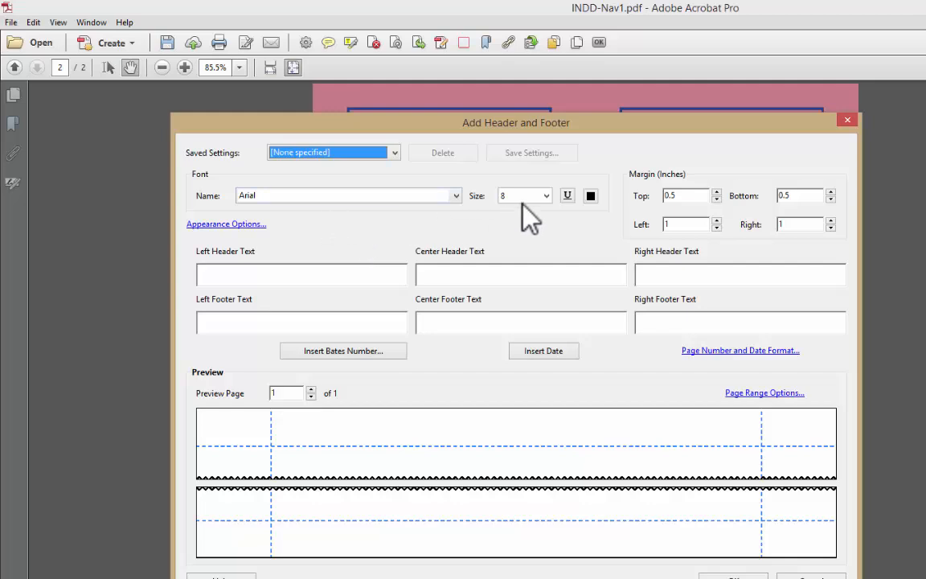
{"action": "left_click", "coordinate": [544, 196]}
{"action": "type", "text": "12"}
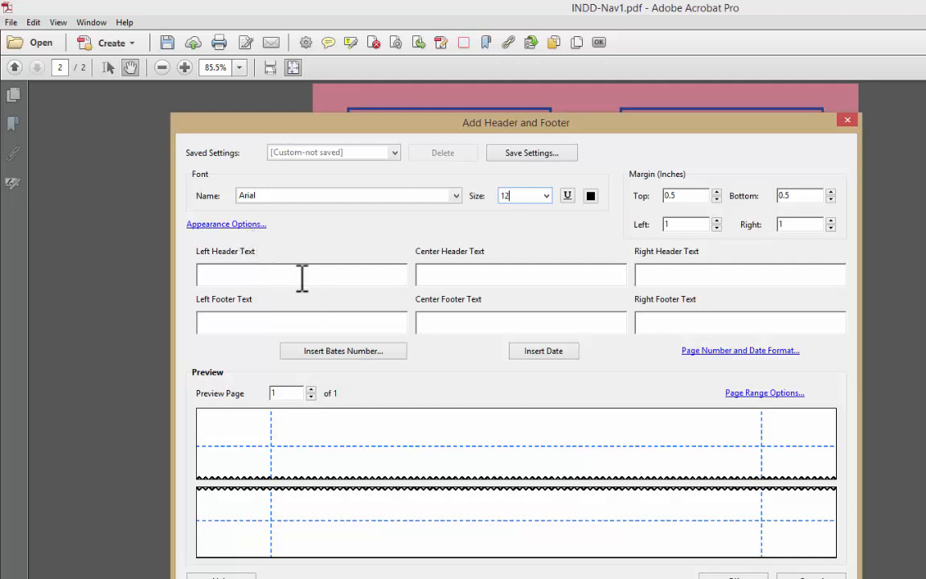
{"action": "mouse_move", "coordinate": [370, 357]}
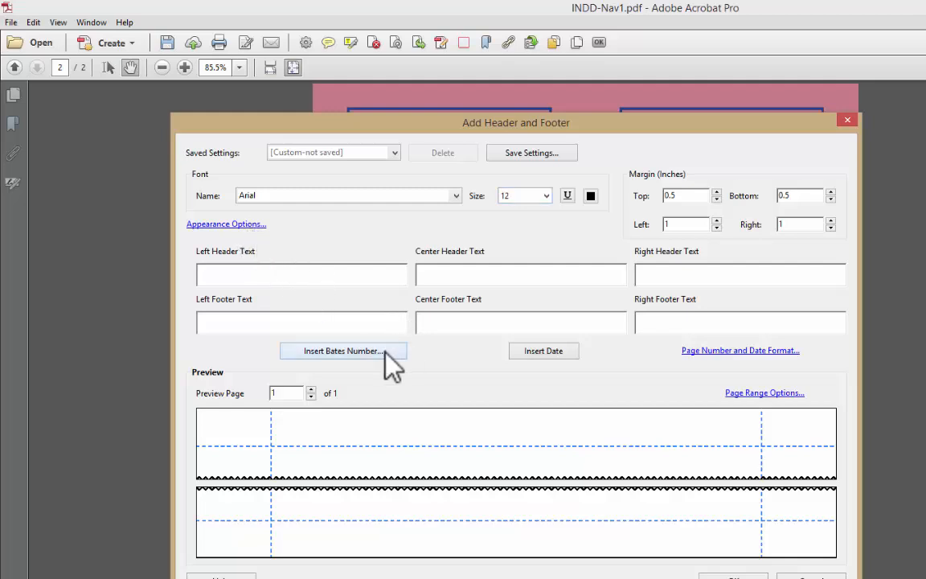
{"action": "left_click", "coordinate": [543, 350]}
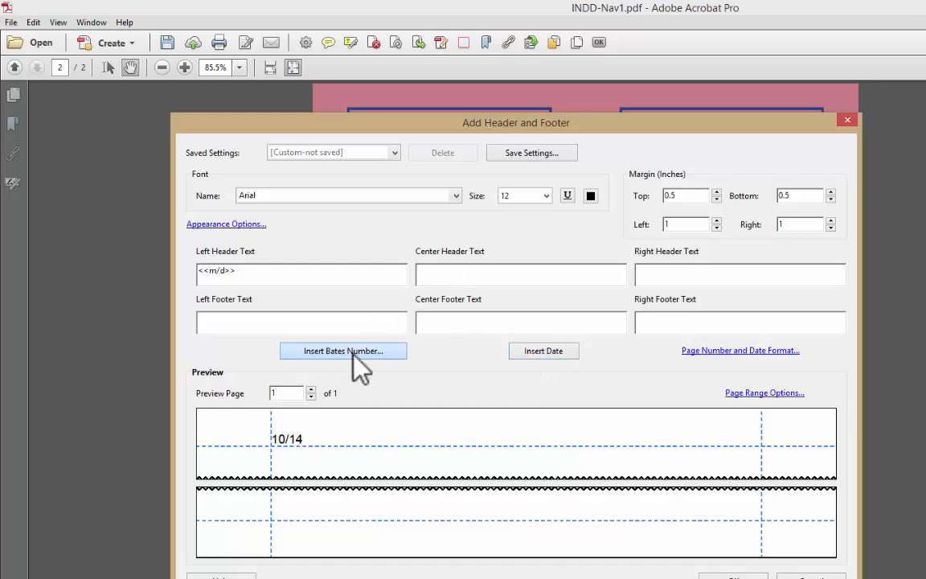
Set the Bates number to 3 digits with a start number of 1.
{"action": "left_click", "coordinate": [342, 350]}
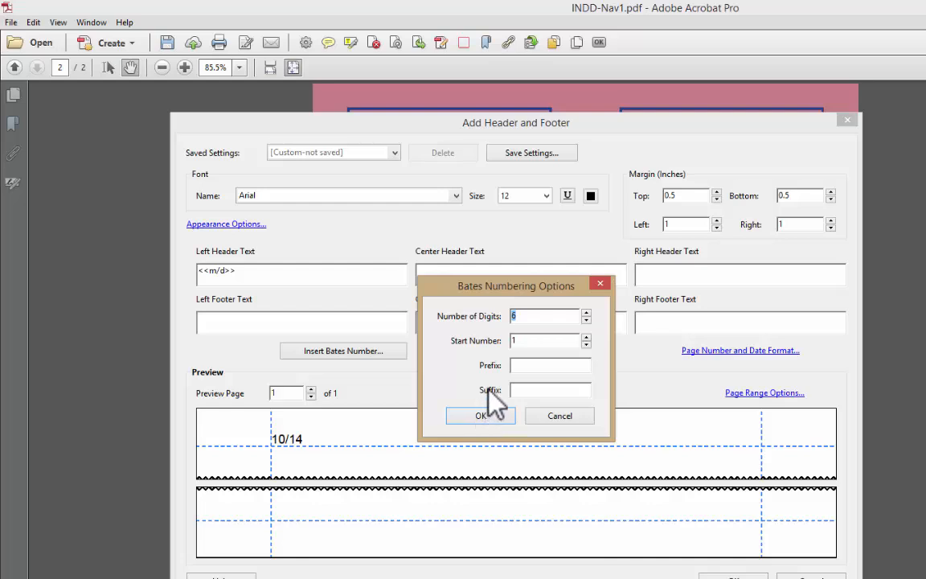
{"action": "type", "text": "3"}
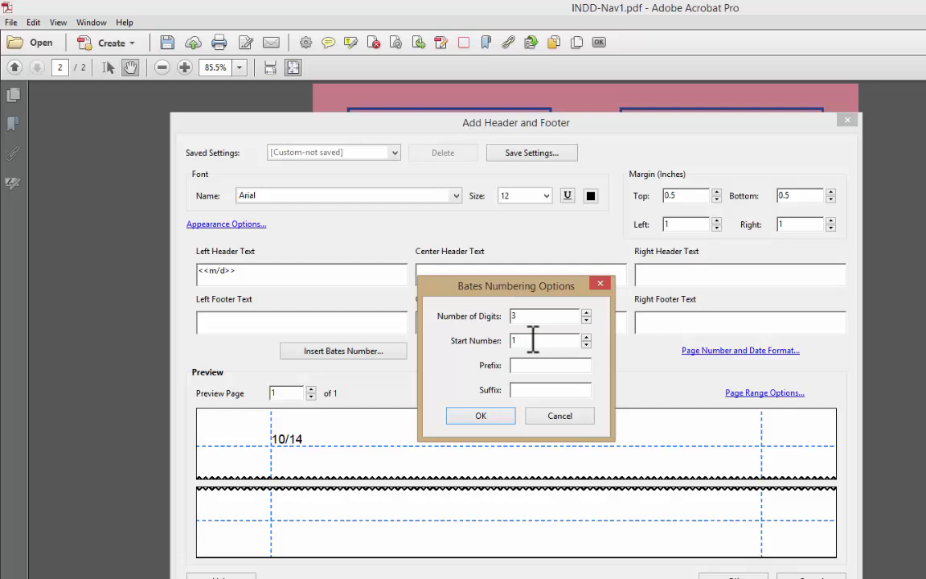
{"action": "left_click", "coordinate": [550, 364]}
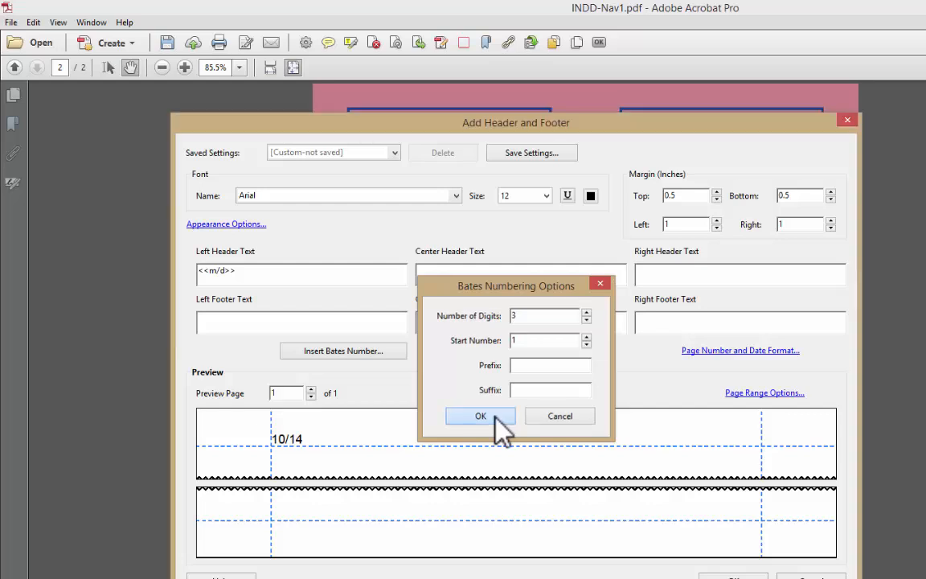
Confirm the three-digit Bates options and apply the date header with number 001 to both PDFs.
{"action": "left_click", "coordinate": [479, 415]}
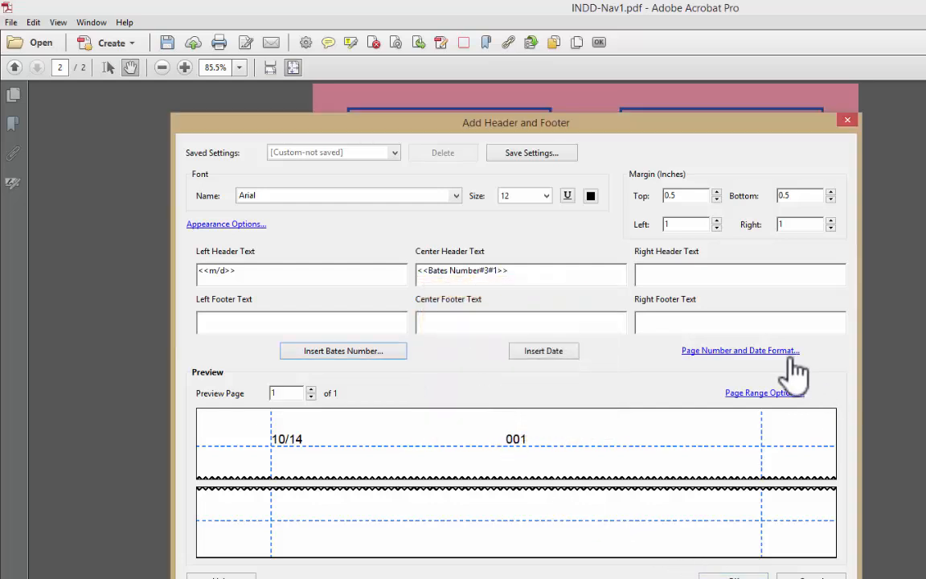
{"action": "mouse_move", "coordinate": [811, 418]}
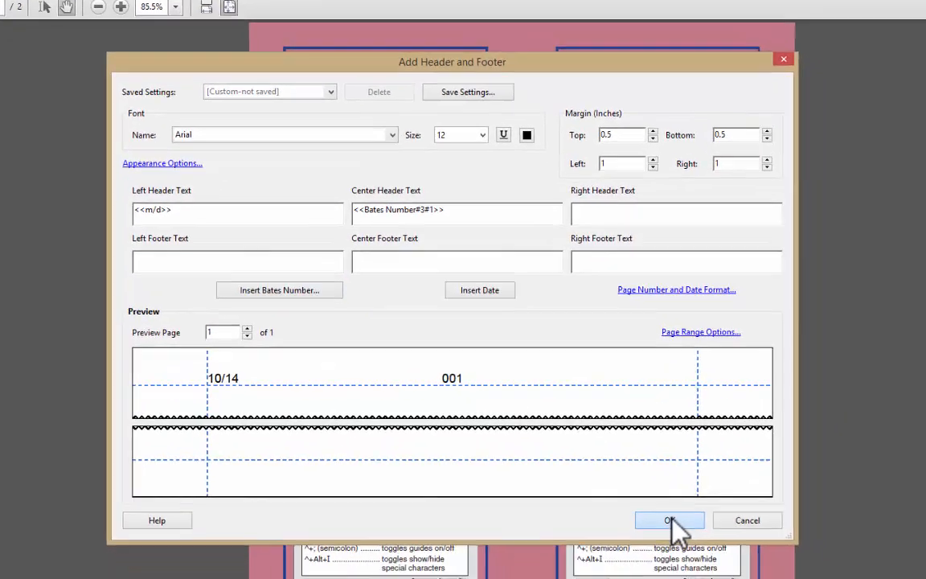
{"action": "left_click", "coordinate": [668, 521]}
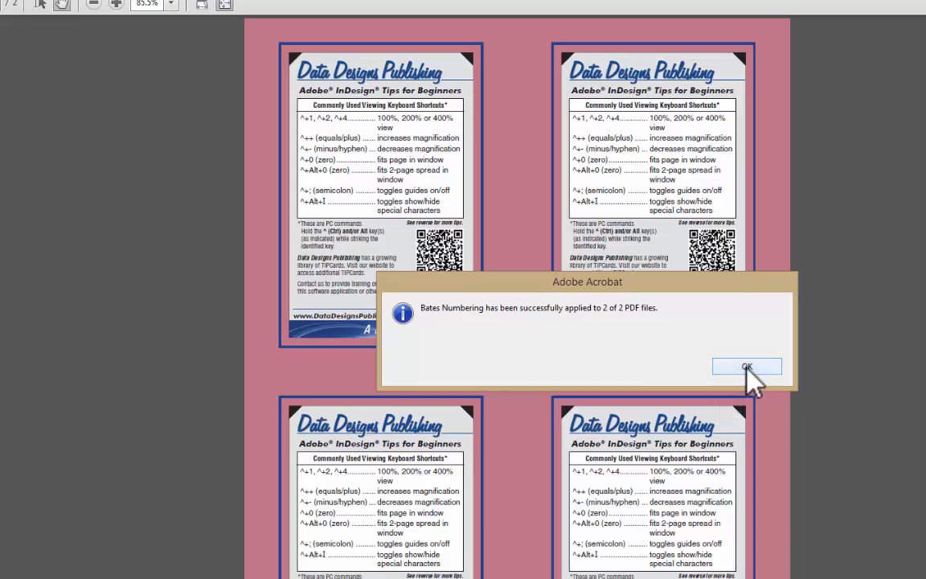
{"action": "left_click", "coordinate": [746, 366]}
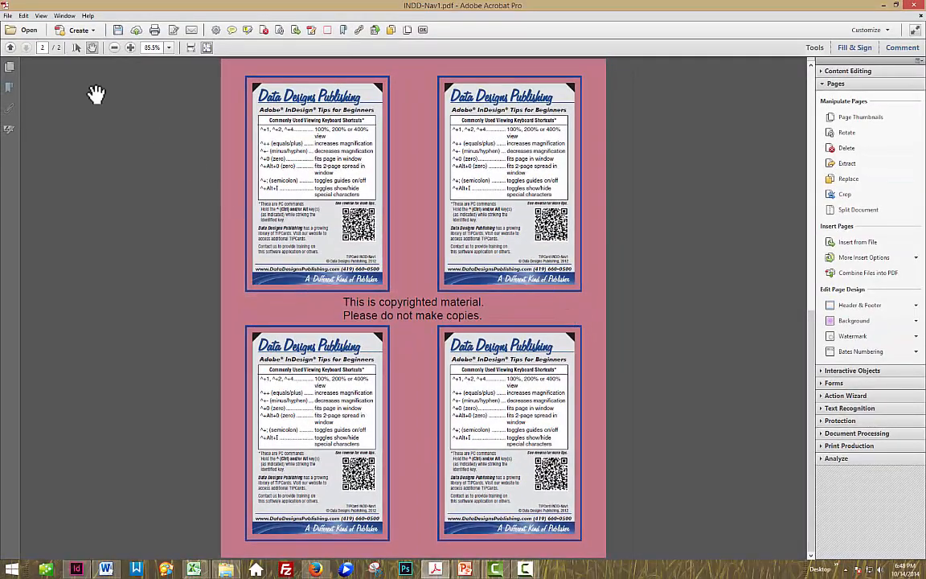
Open 50 Classic InDesign Tips.pdf to verify the 10/14 date header and Bates number 001.
{"action": "left_click", "coordinate": [10, 13]}
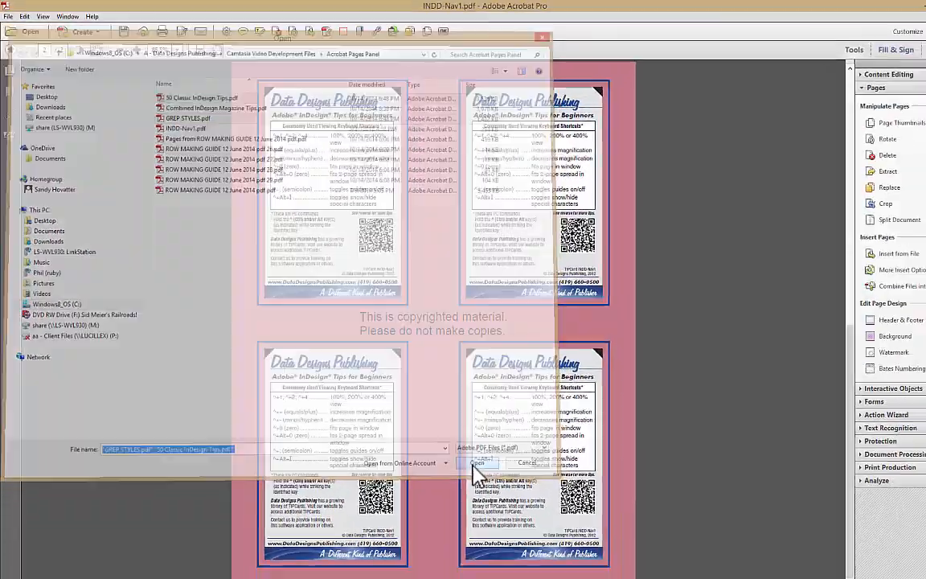
{"action": "left_click", "coordinate": [472, 463]}
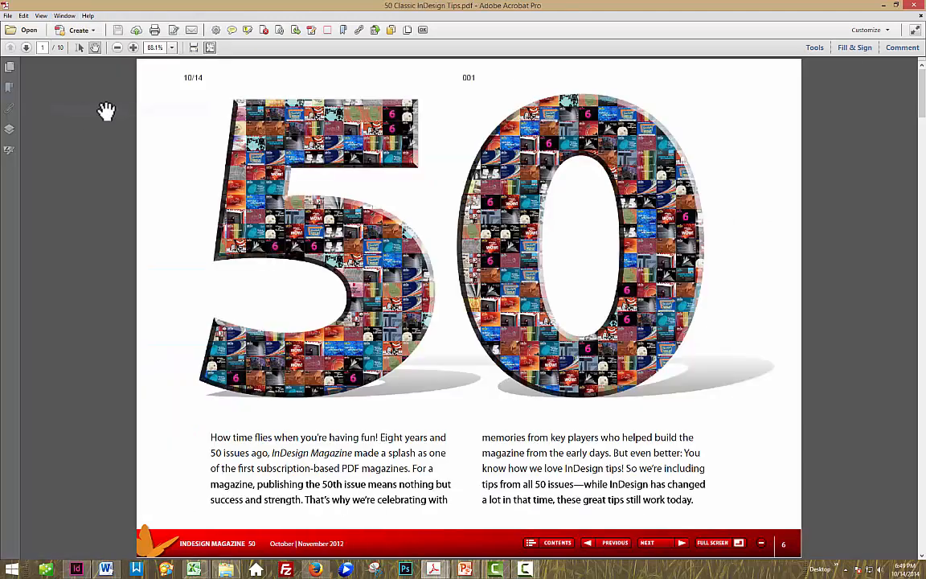
{"action": "mouse_move", "coordinate": [199, 84]}
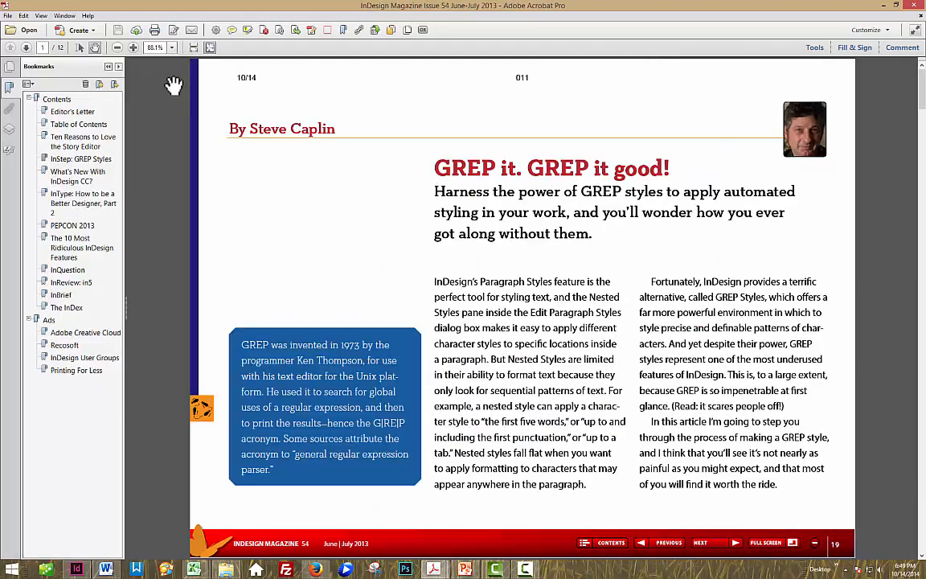
{"action": "mouse_move", "coordinate": [537, 109]}
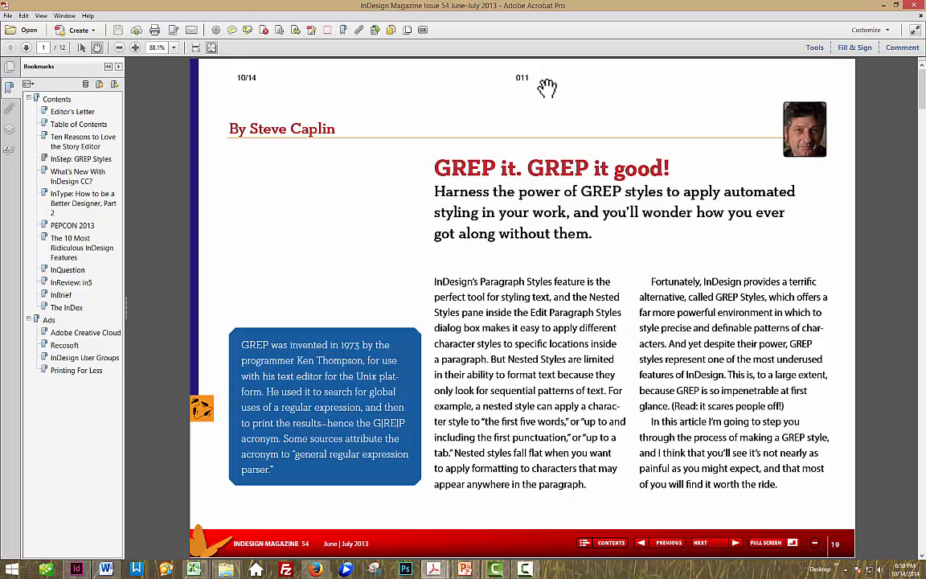
{"action": "mouse_move", "coordinate": [819, 63]}
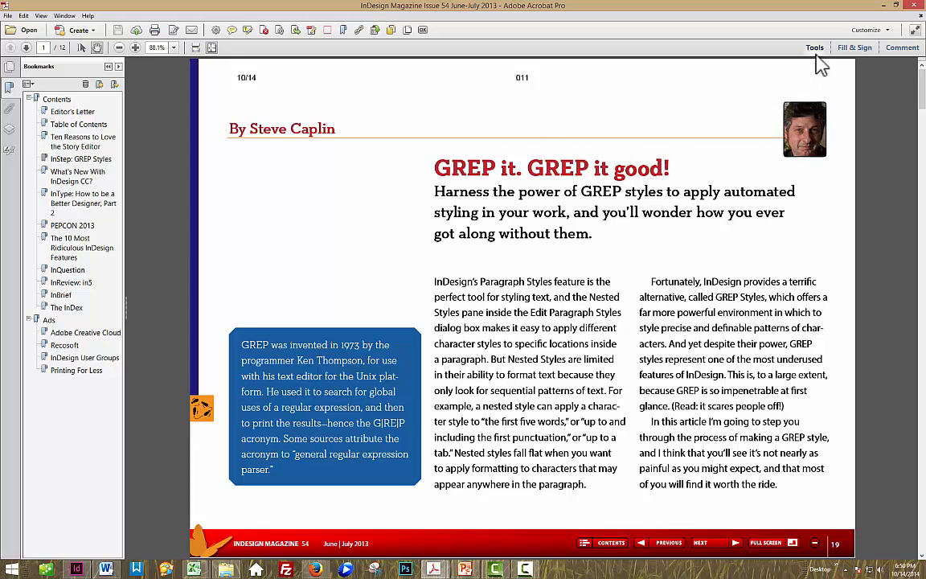
Remove the header and footer from the InDesign Magazine Issue 54 PDF via Pages > Header & Footer > Remove, confirming Yes.
{"action": "left_click", "coordinate": [813, 46]}
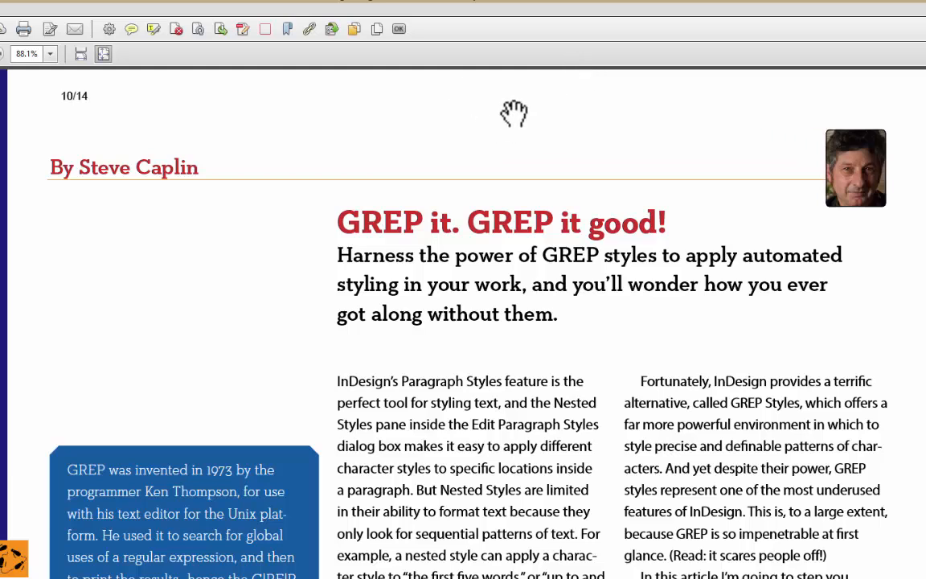
{"action": "mouse_move", "coordinate": [81, 109]}
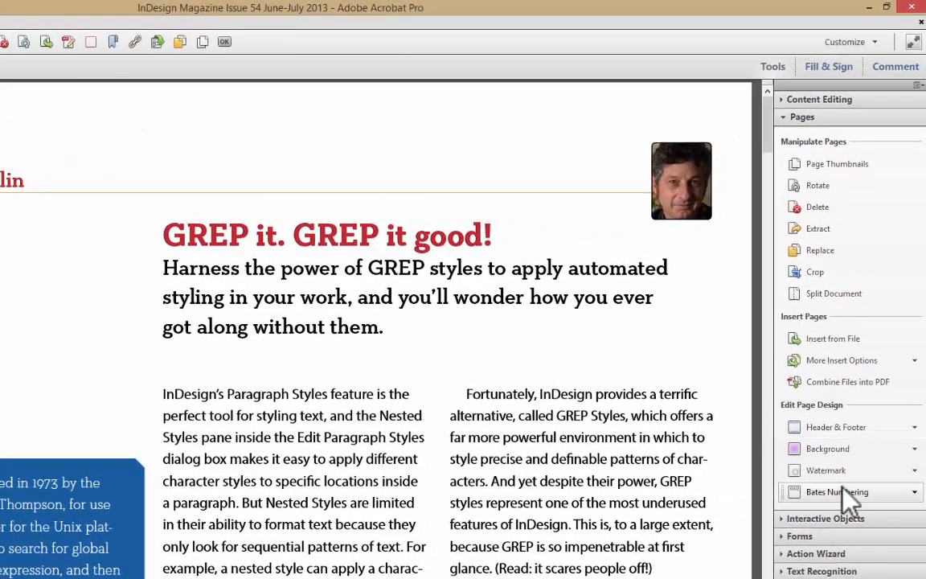
{"action": "left_click", "coordinate": [843, 428]}
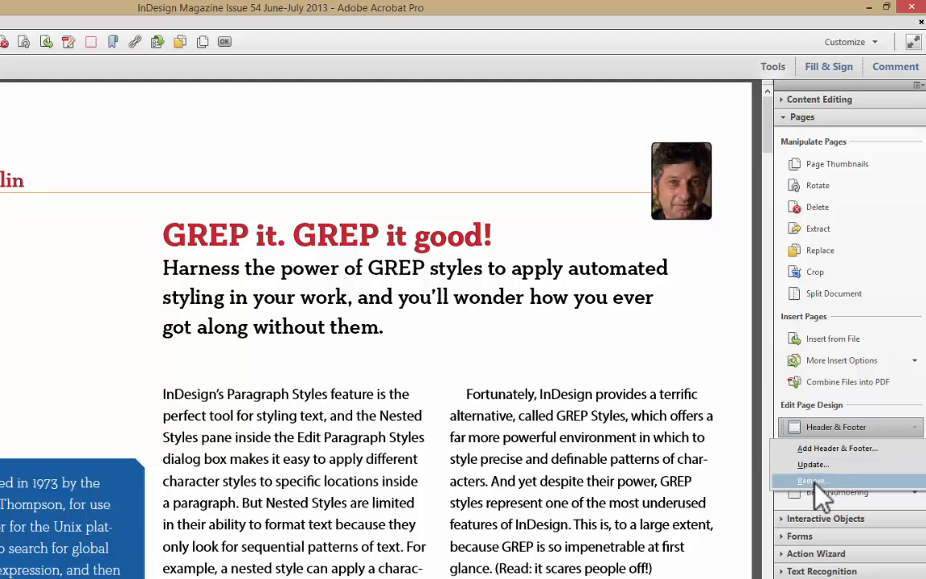
{"action": "left_click", "coordinate": [820, 479]}
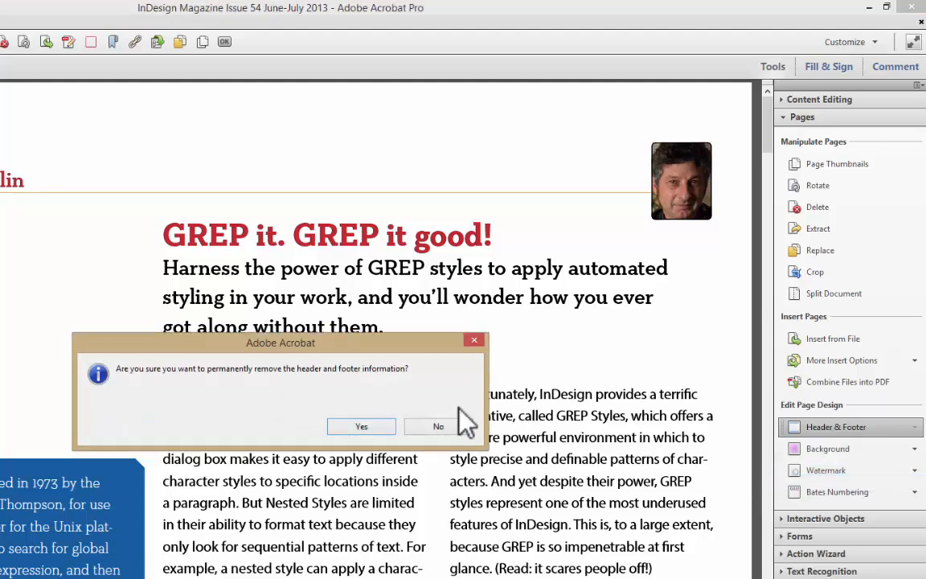
{"action": "mouse_move", "coordinate": [691, 466]}
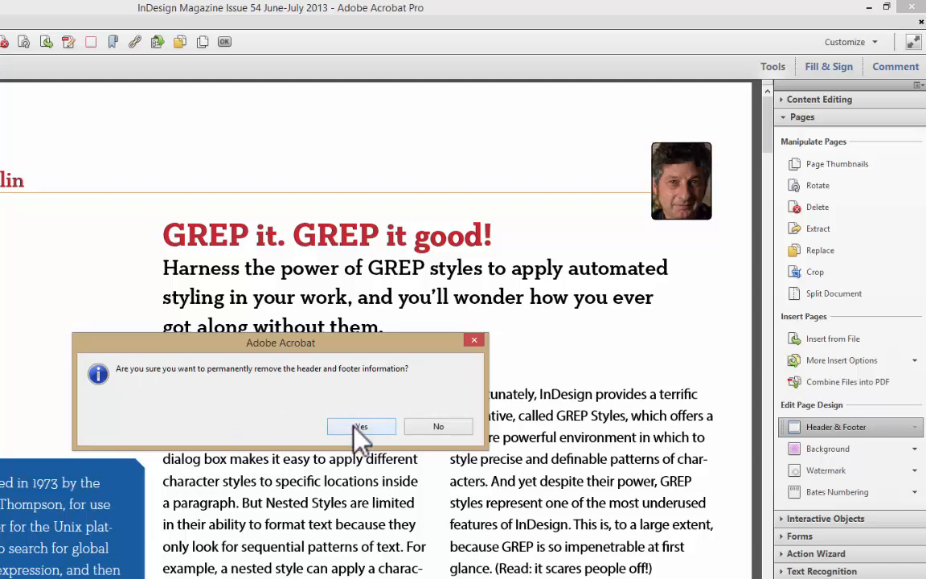
{"action": "left_click", "coordinate": [360, 426]}
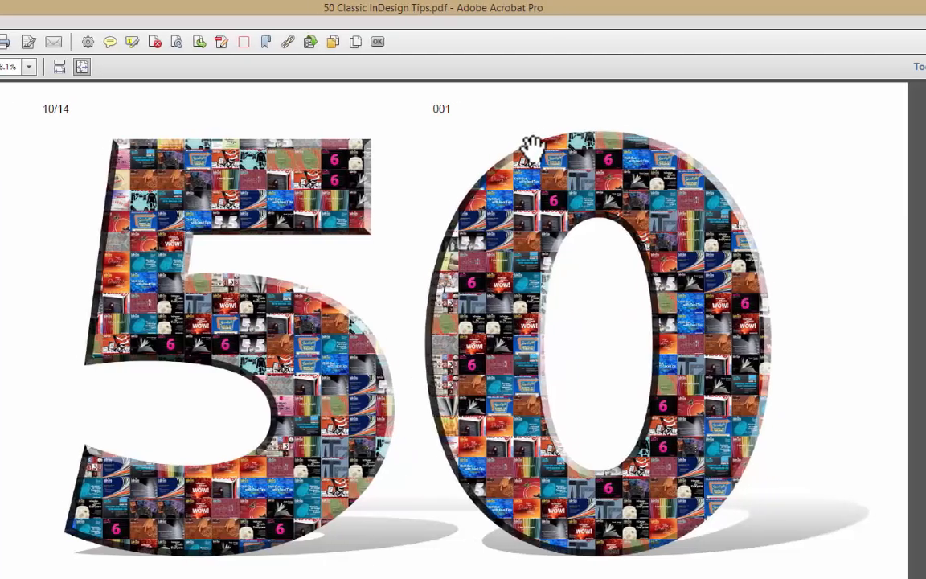
Remove the header and footer from 50 Classic InDesign Tips.pdf via Pages > Header & Footer > Remove.
{"action": "left_click", "coordinate": [770, 66]}
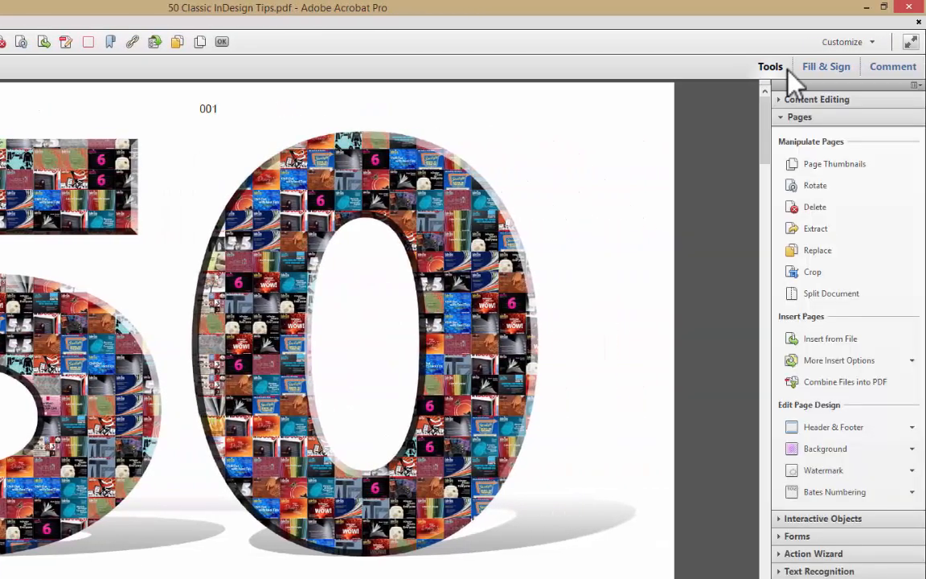
{"action": "mouse_move", "coordinate": [792, 79]}
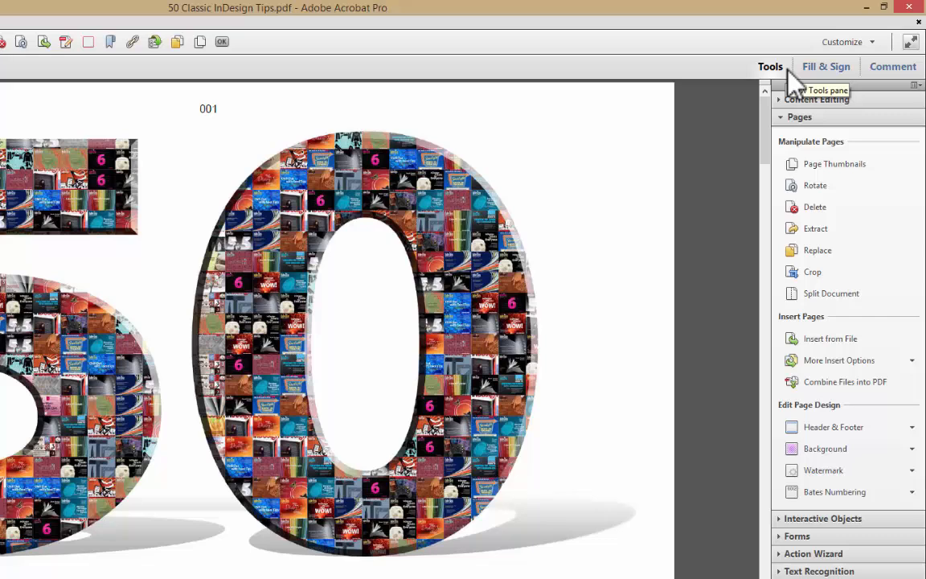
{"action": "mouse_move", "coordinate": [723, 267]}
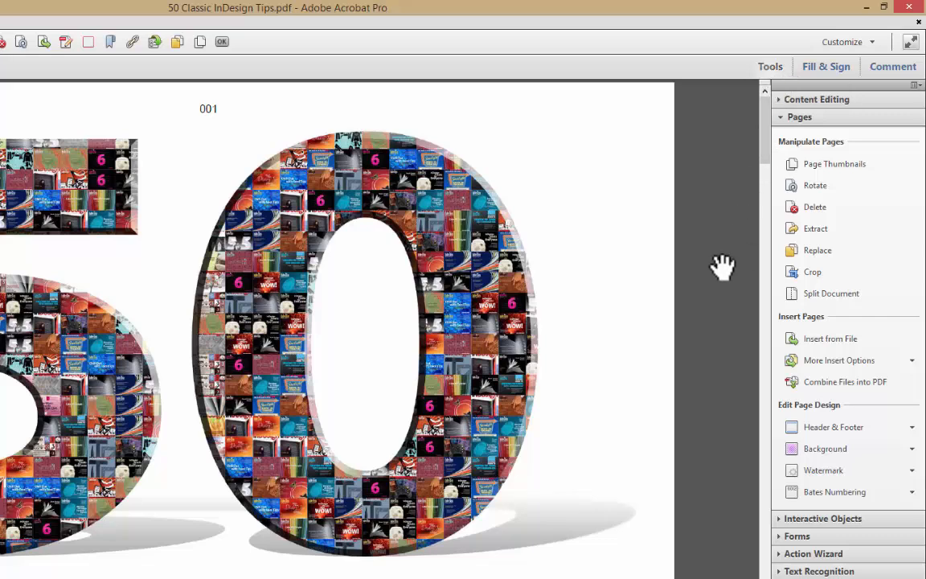
{"action": "left_click", "coordinate": [834, 492]}
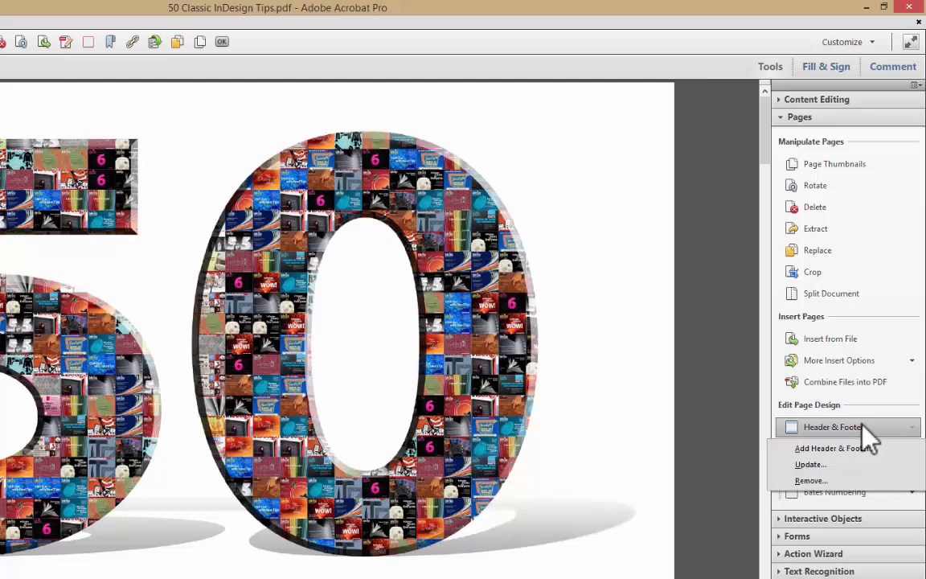
{"action": "left_click", "coordinate": [810, 479]}
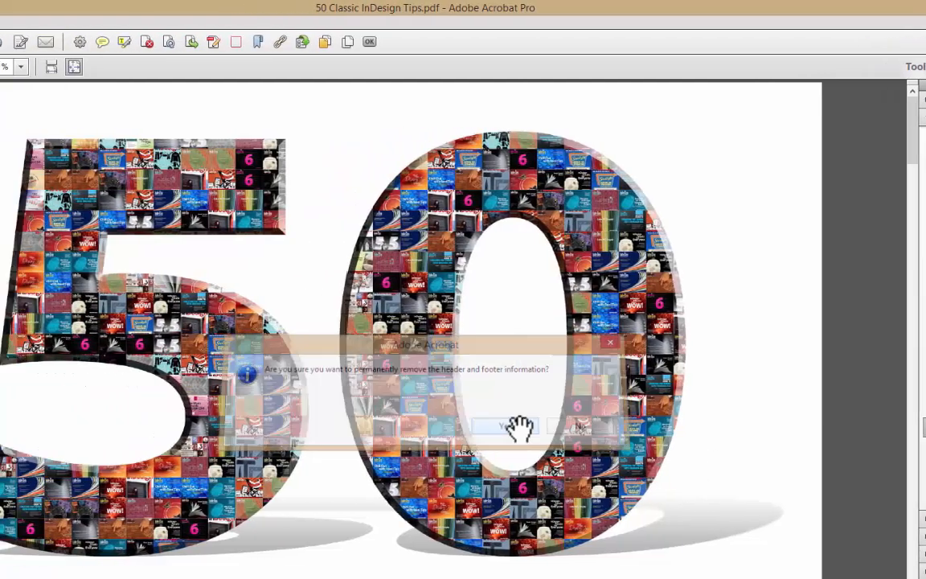
{"action": "left_click", "coordinate": [506, 424]}
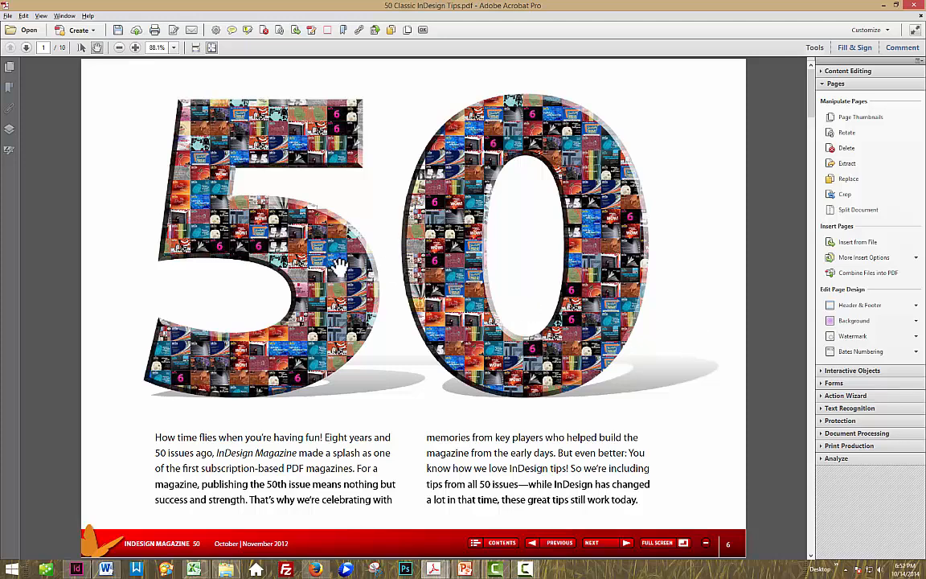
{"action": "mouse_move", "coordinate": [798, 152]}
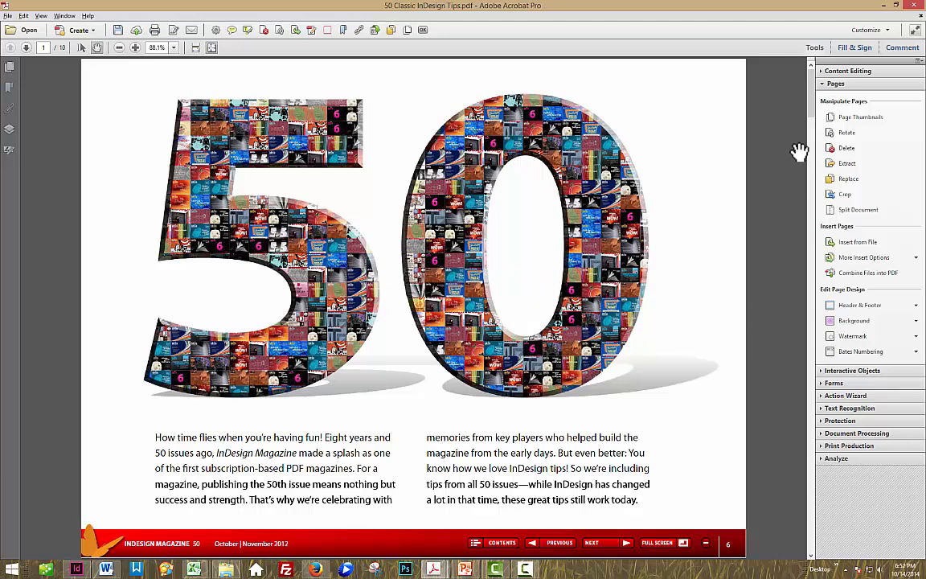